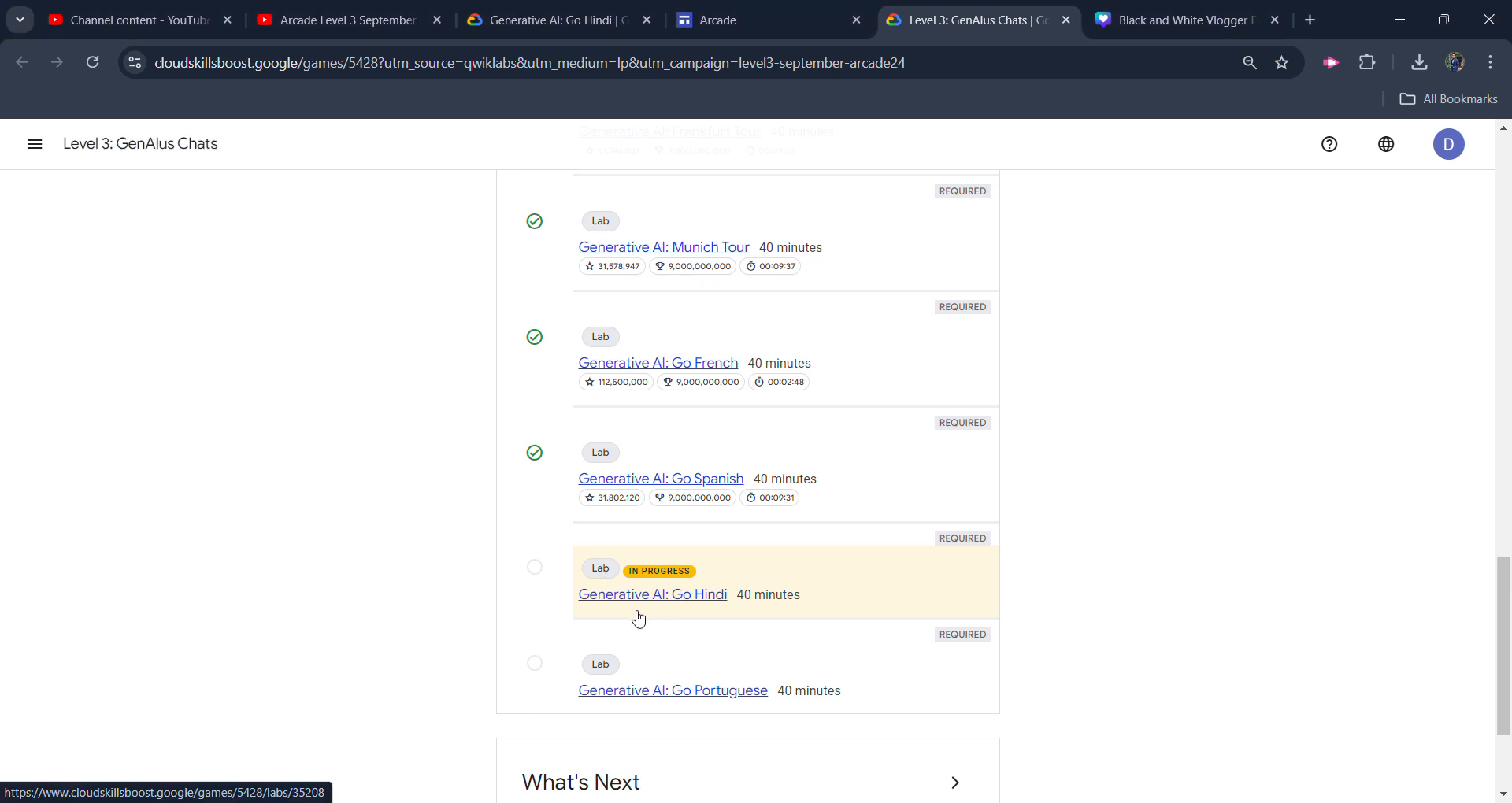
mouse_move(653, 612)
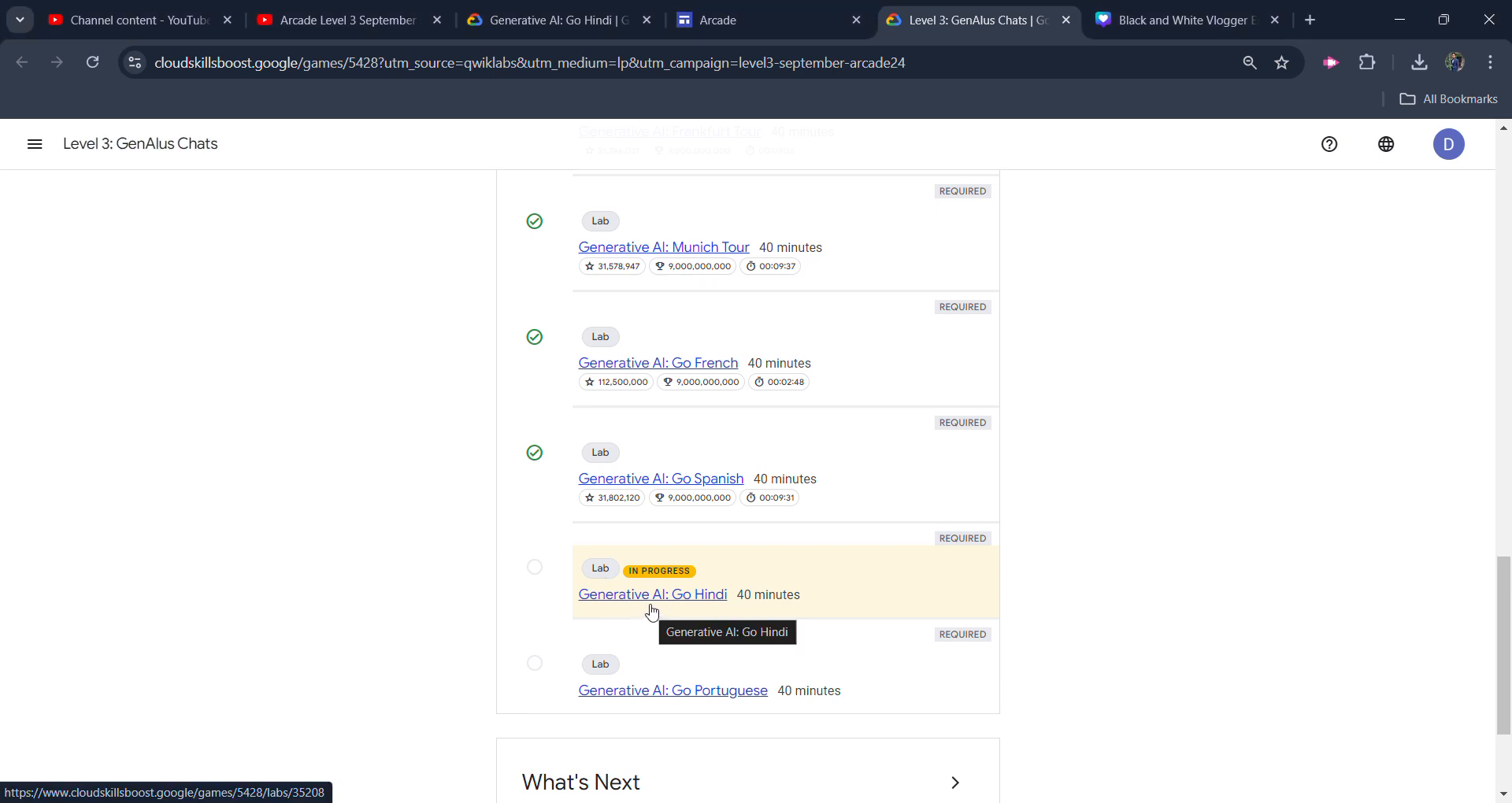
mouse_move(770, 602)
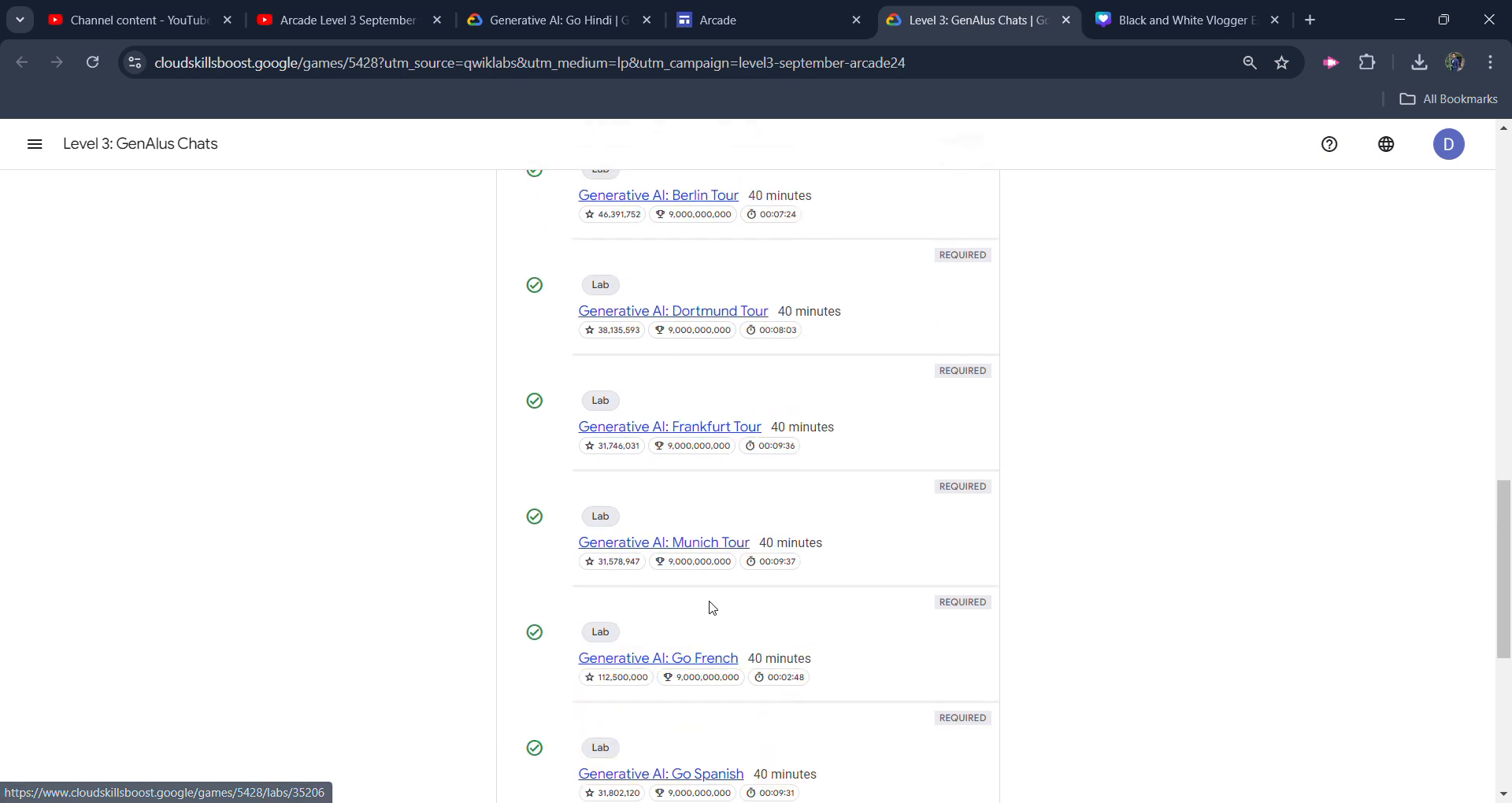
Step: Switch to the Arcade Level 3 September playlist and browse its six lab solution videos
scroll("down", 3)
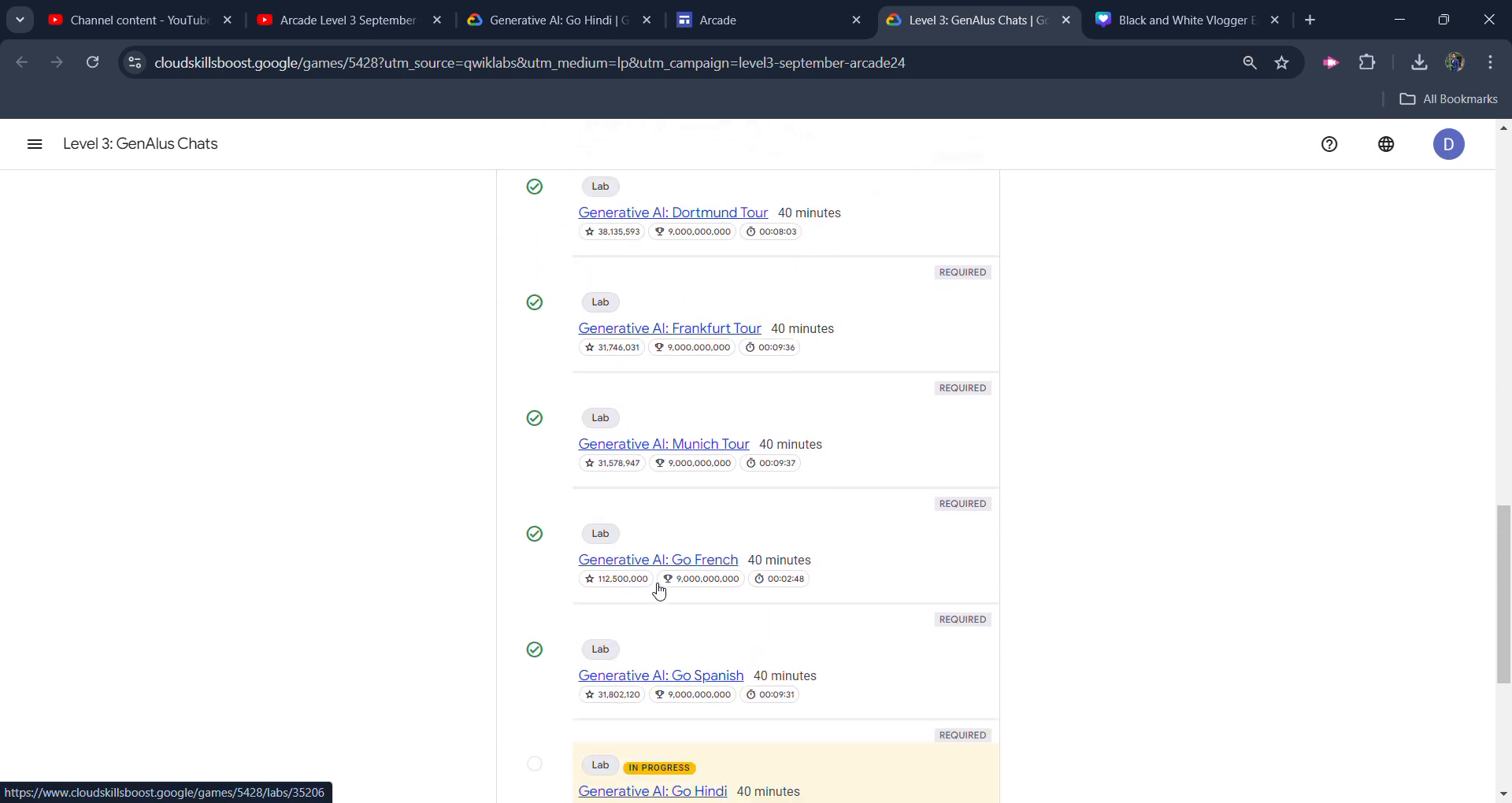
mouse_move(659, 590)
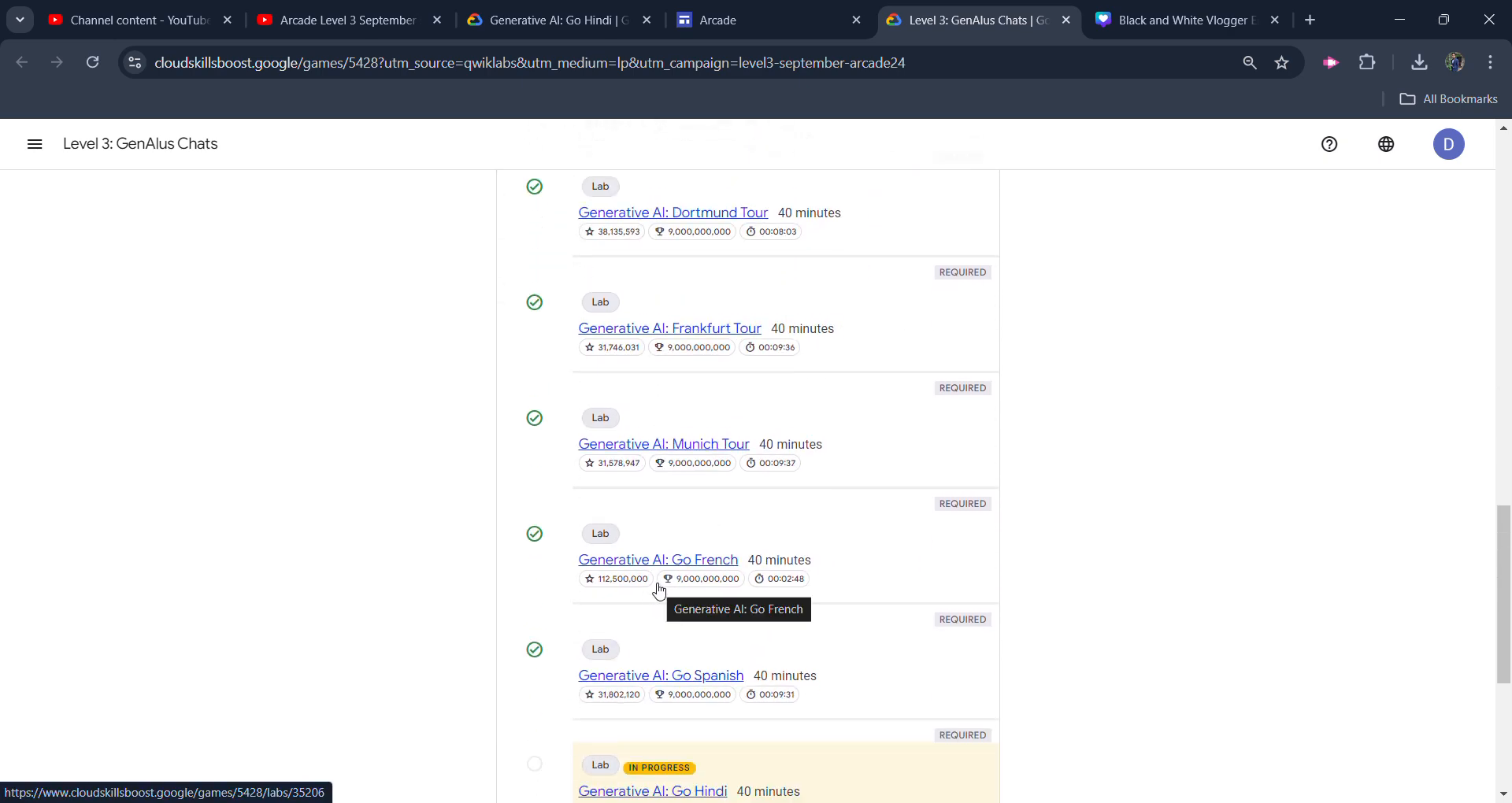
left_click(337, 20)
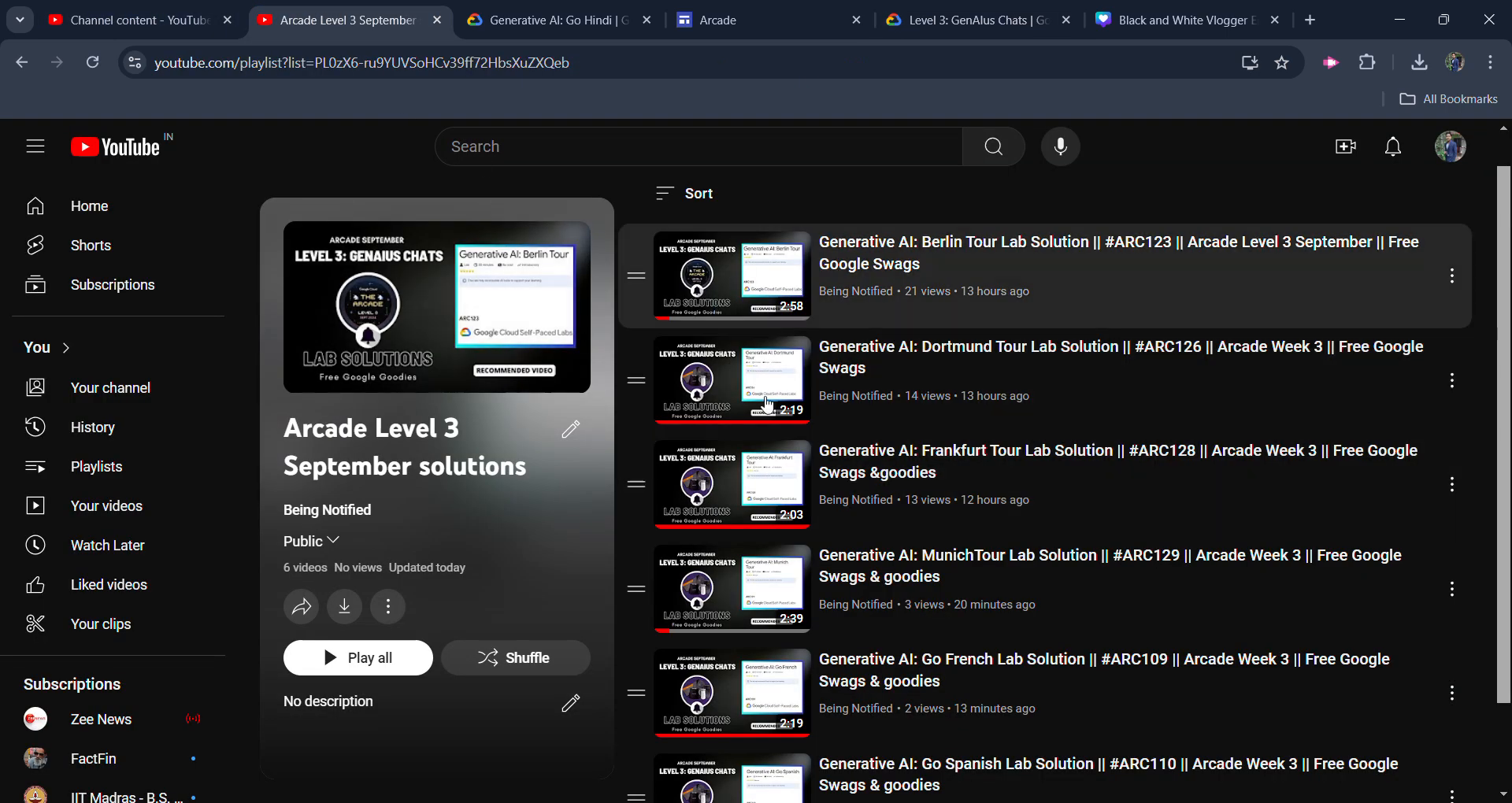
mouse_move(809, 370)
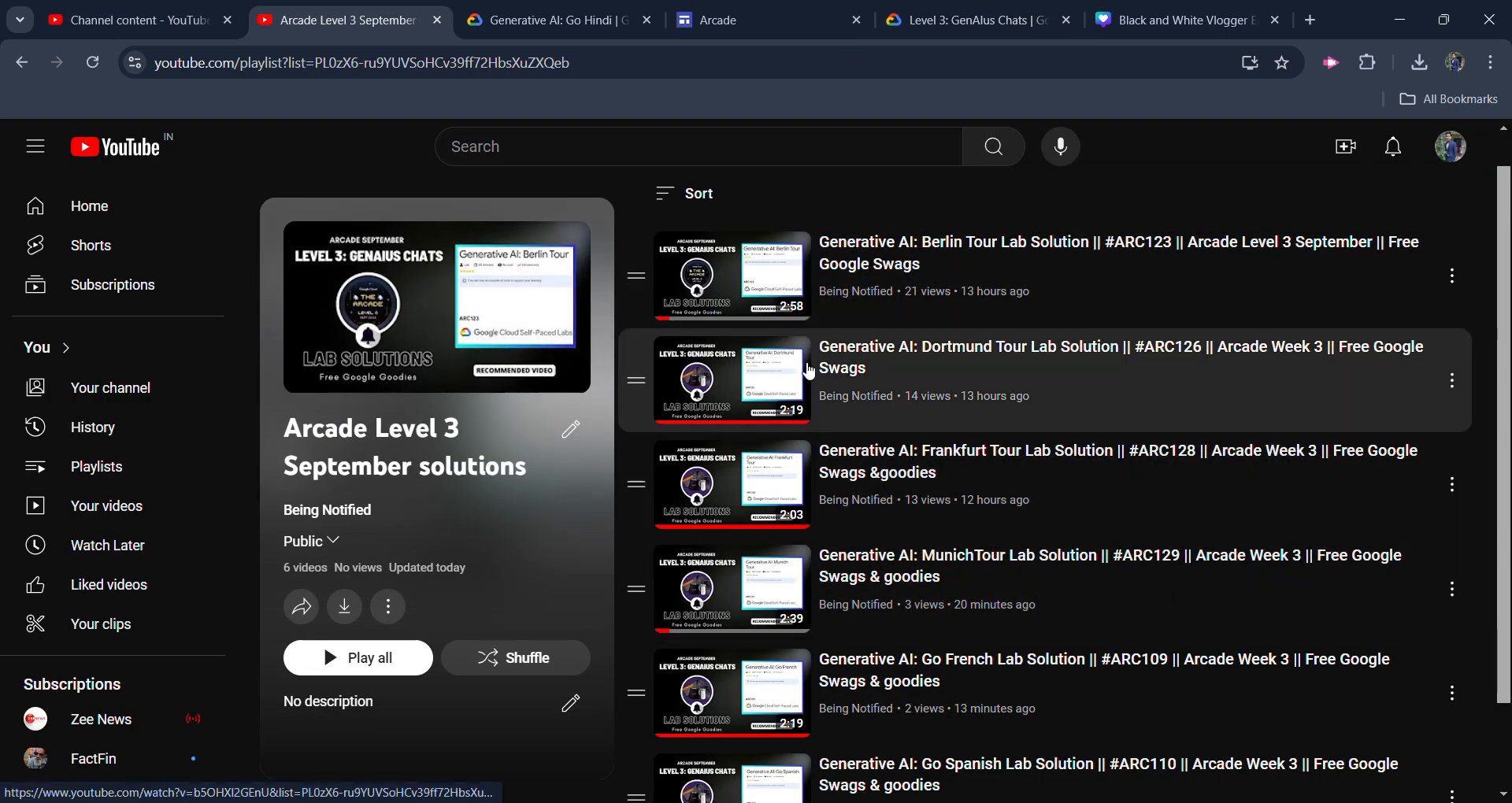
scroll("down", 3)
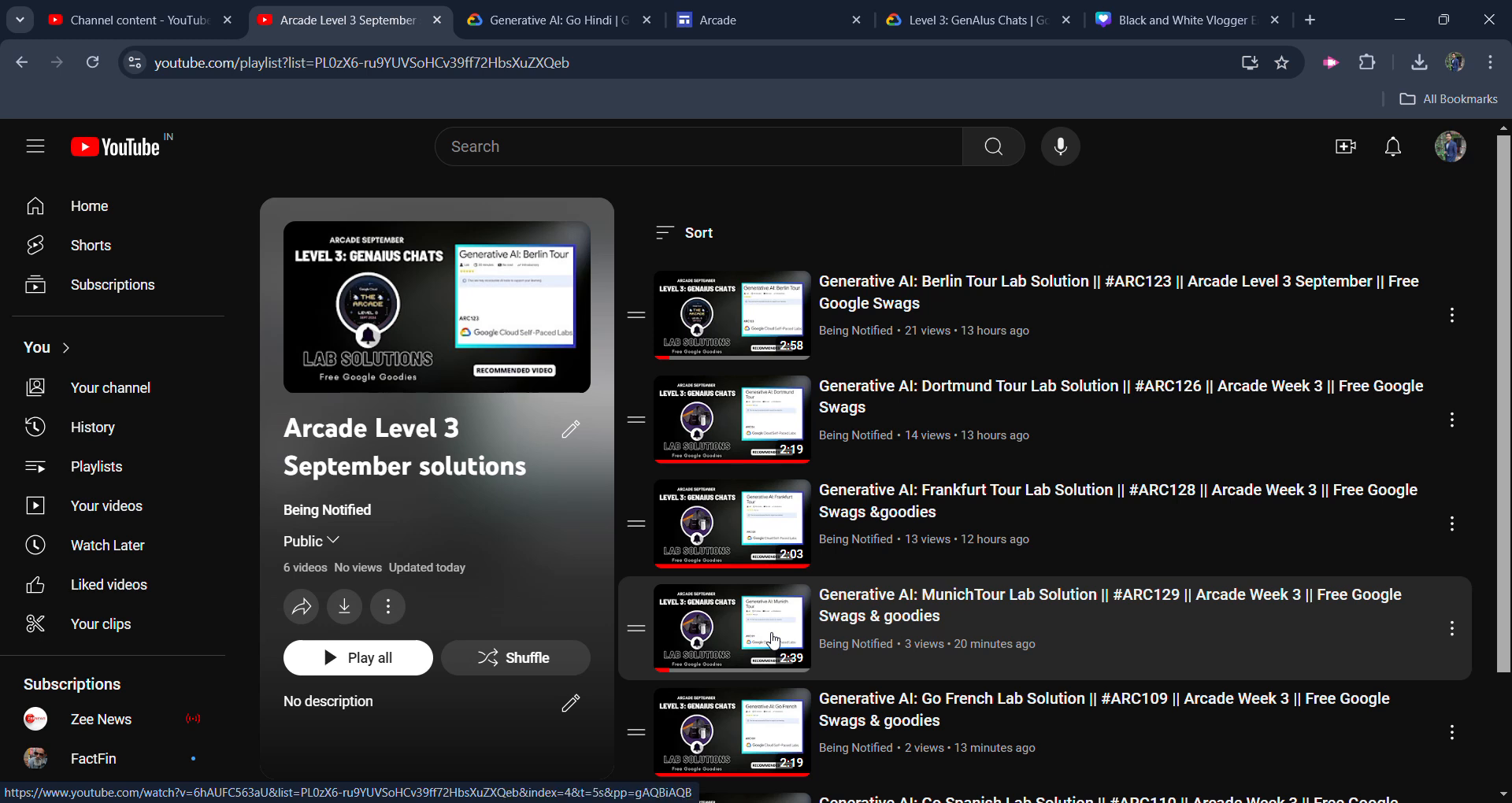
mouse_move(820, 335)
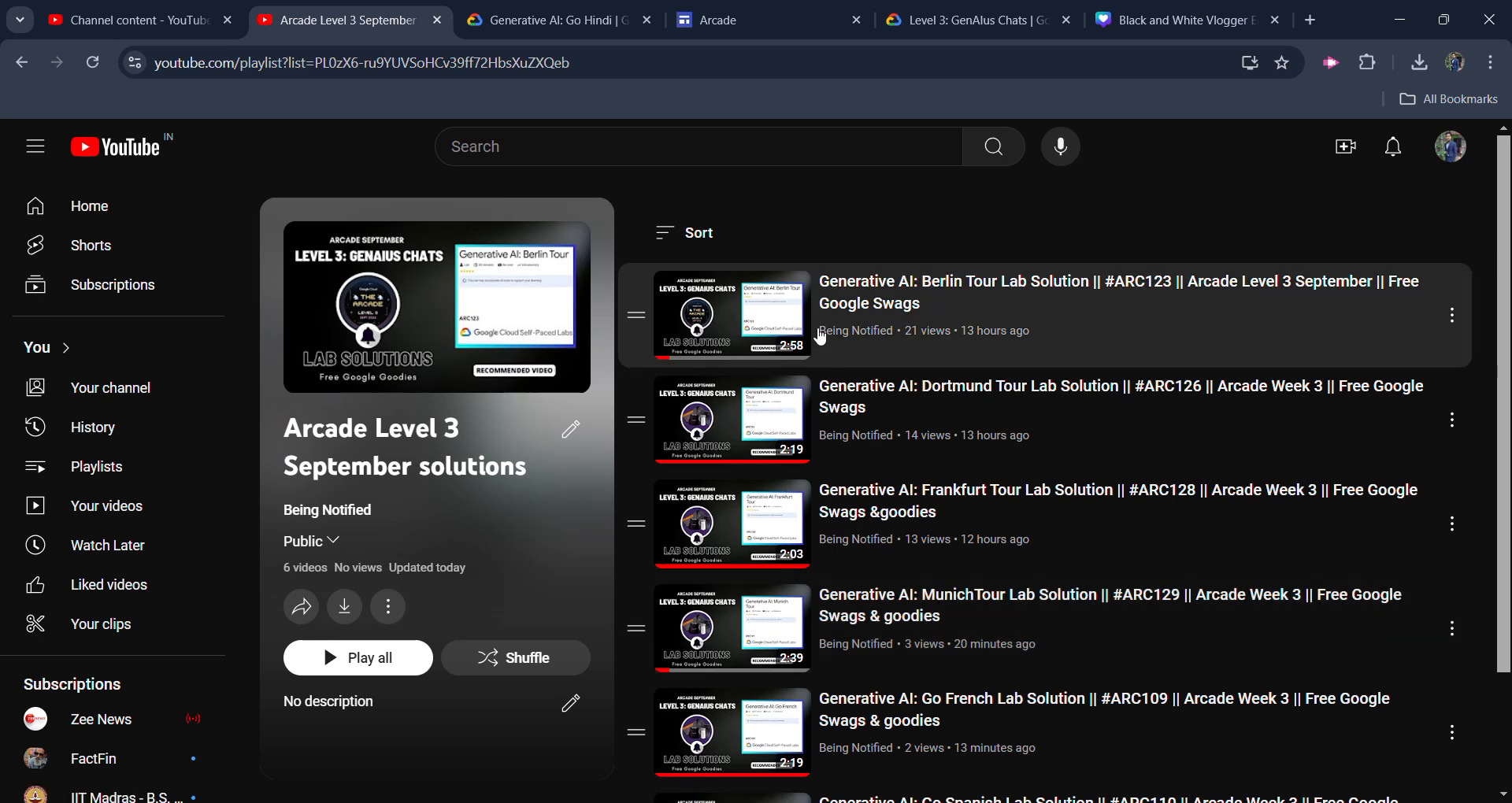
mouse_move(1390, 112)
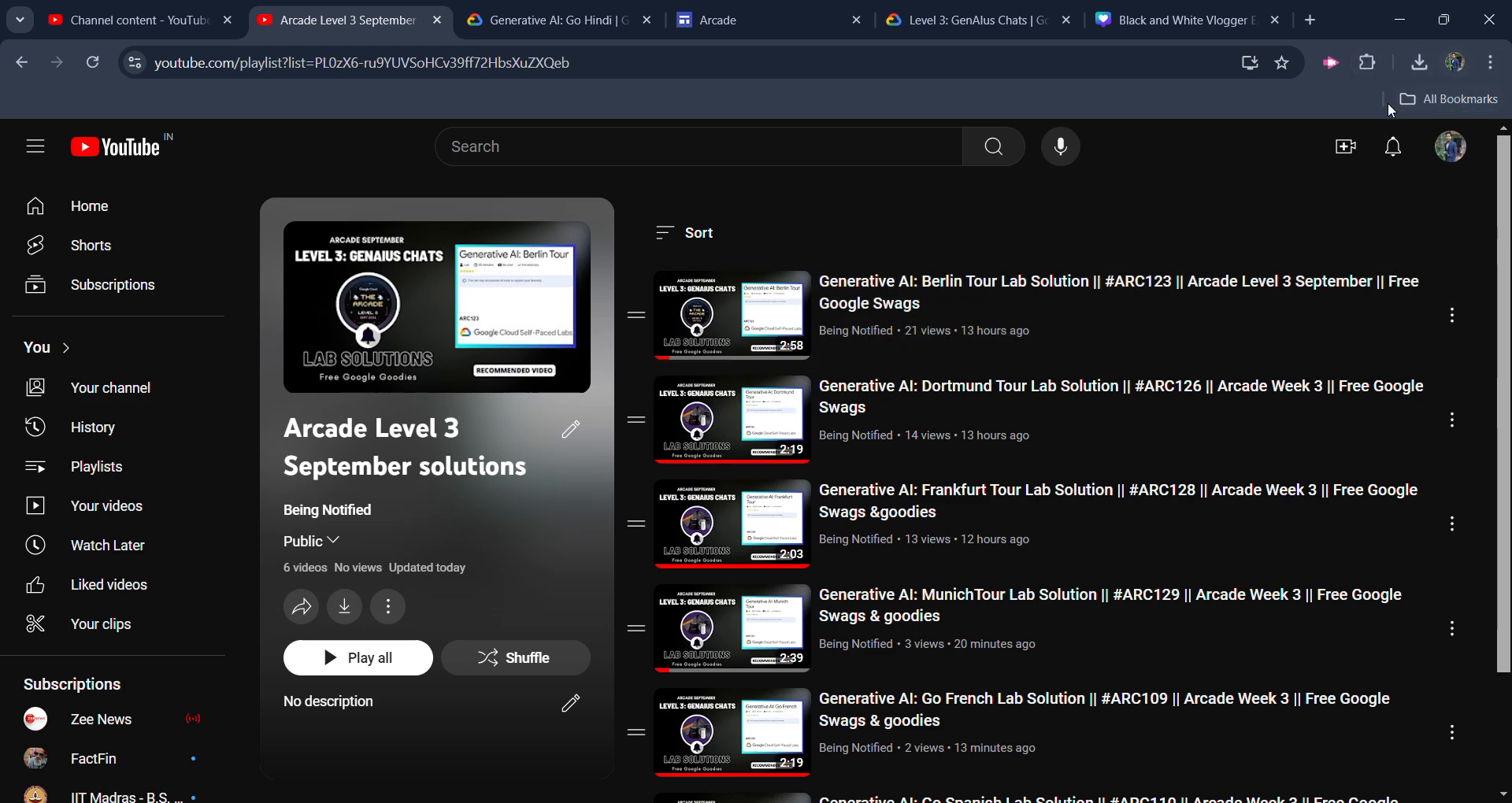
mouse_move(573, 362)
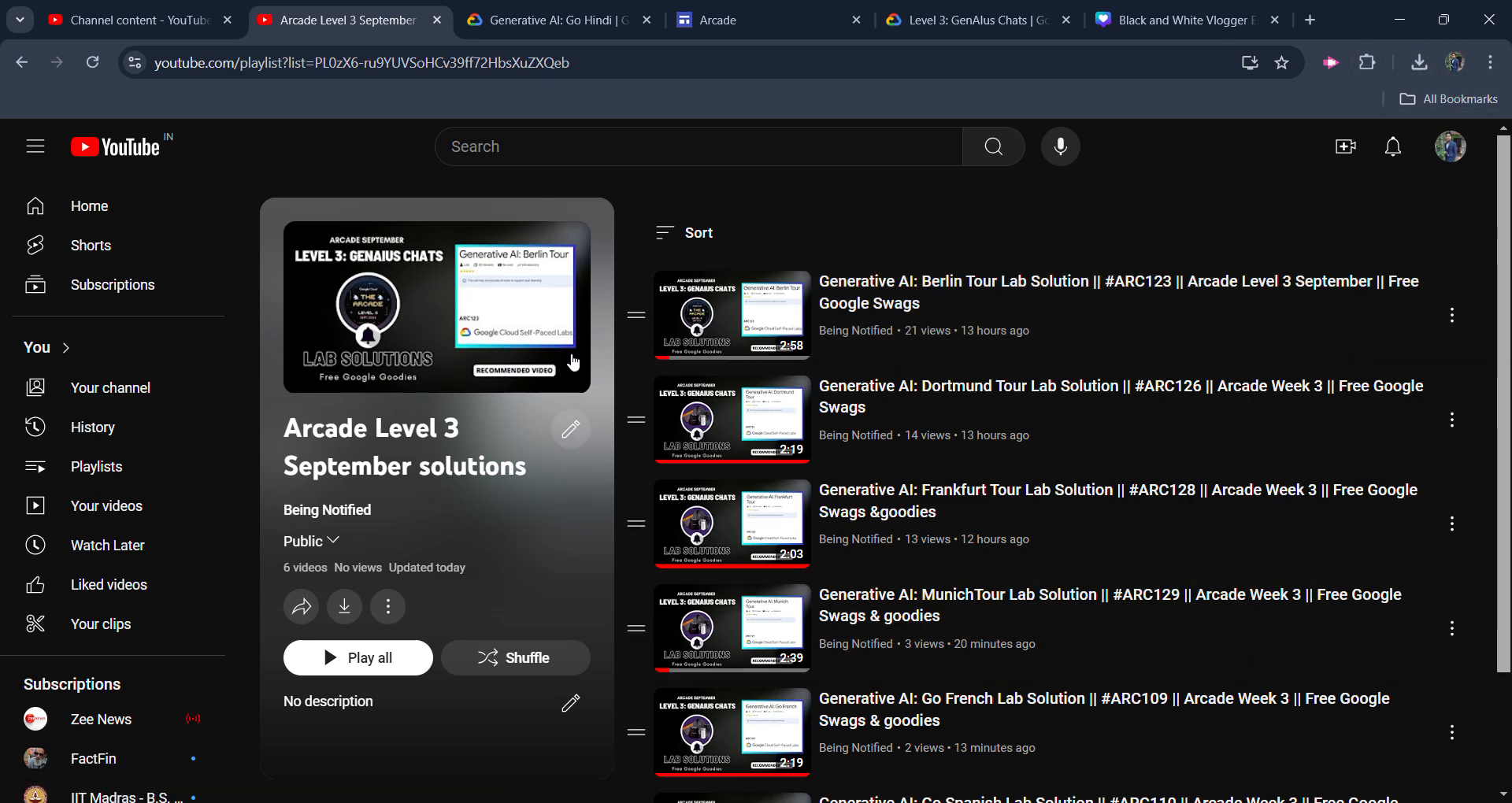
Step: Check the Go Hindi status in the module list, then copy its Chatbot Application URL
left_click(556, 21)
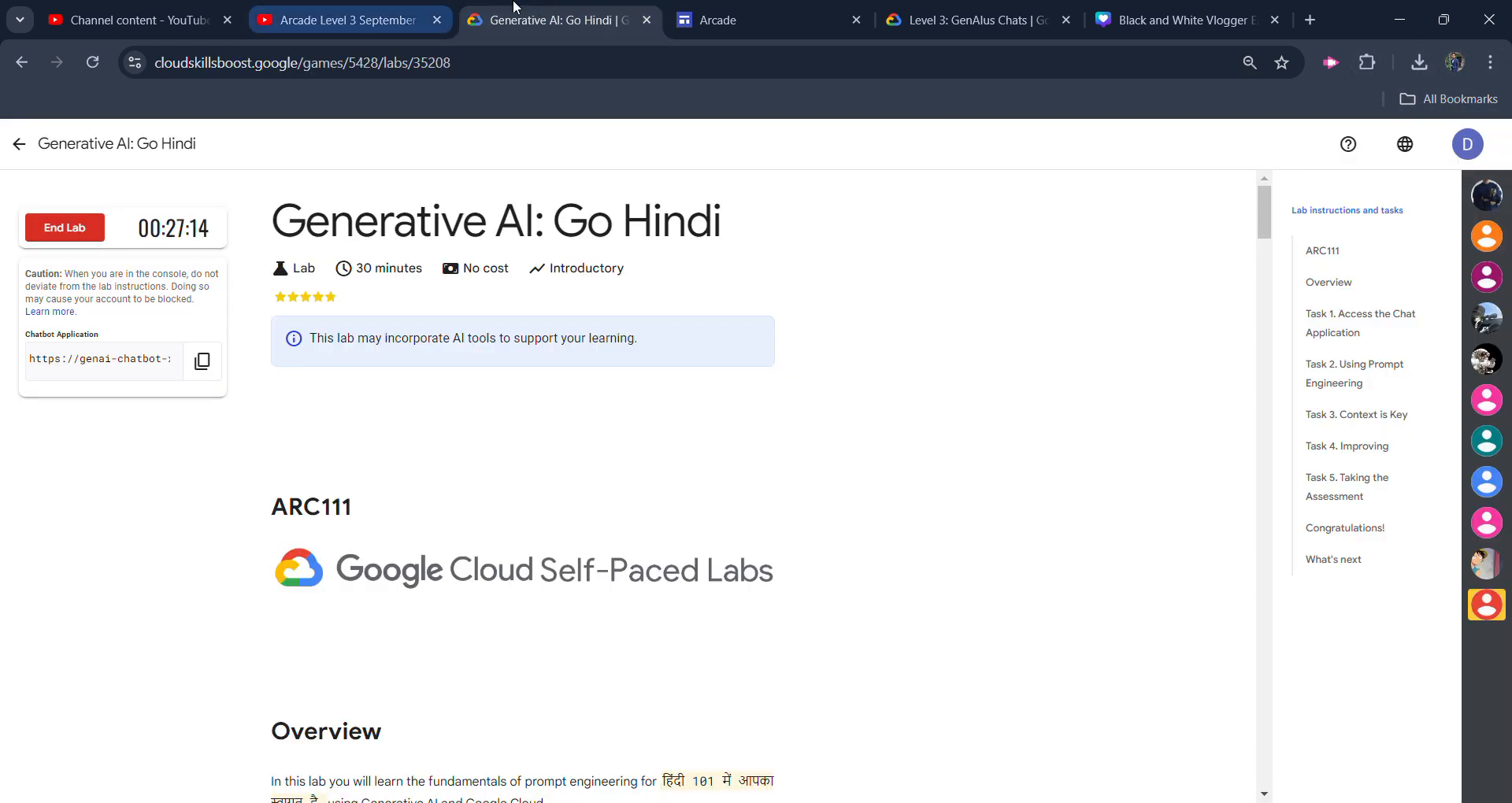
left_click(972, 20)
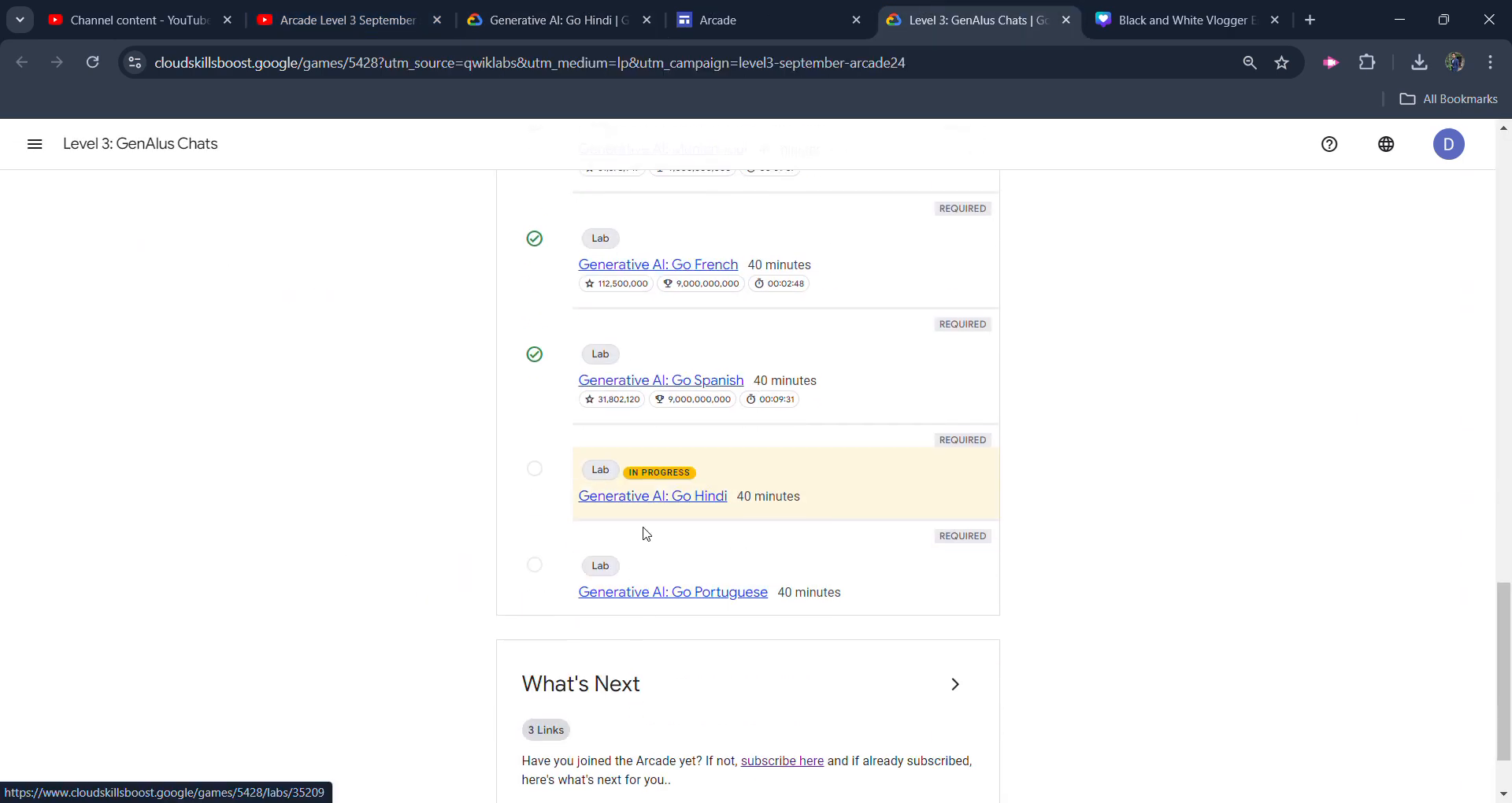
left_click(653, 496)
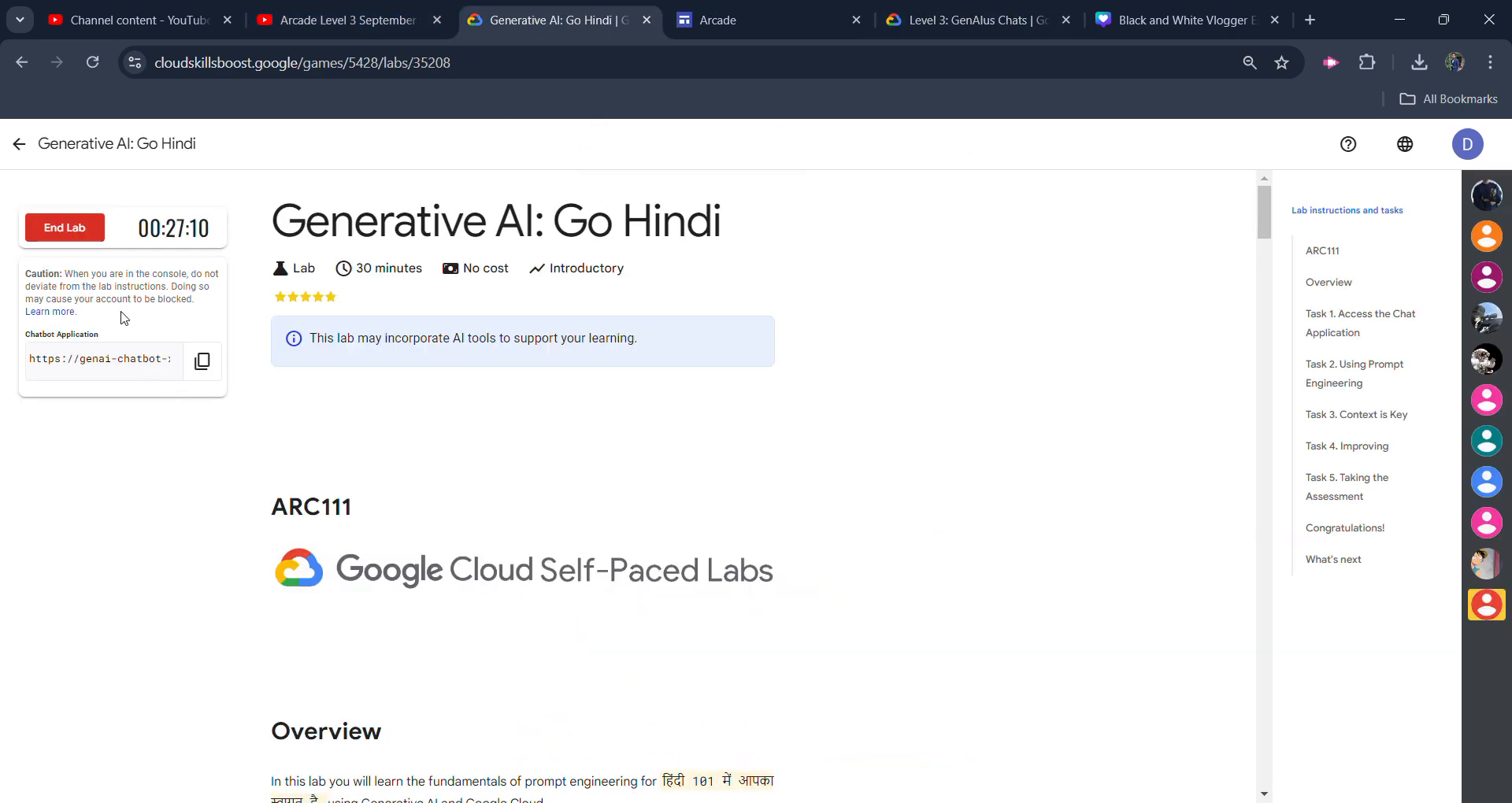
mouse_move(139, 457)
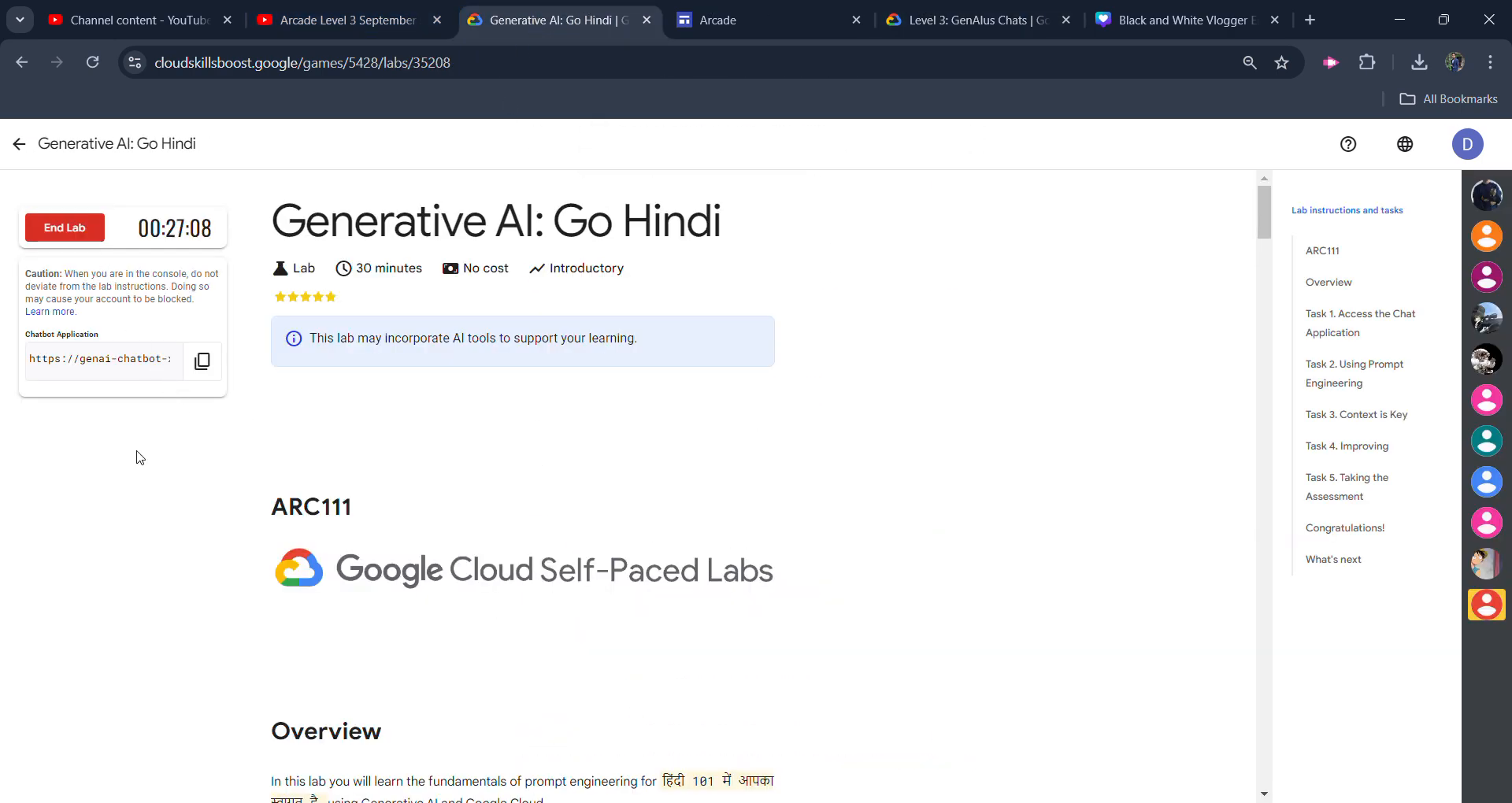
mouse_move(149, 501)
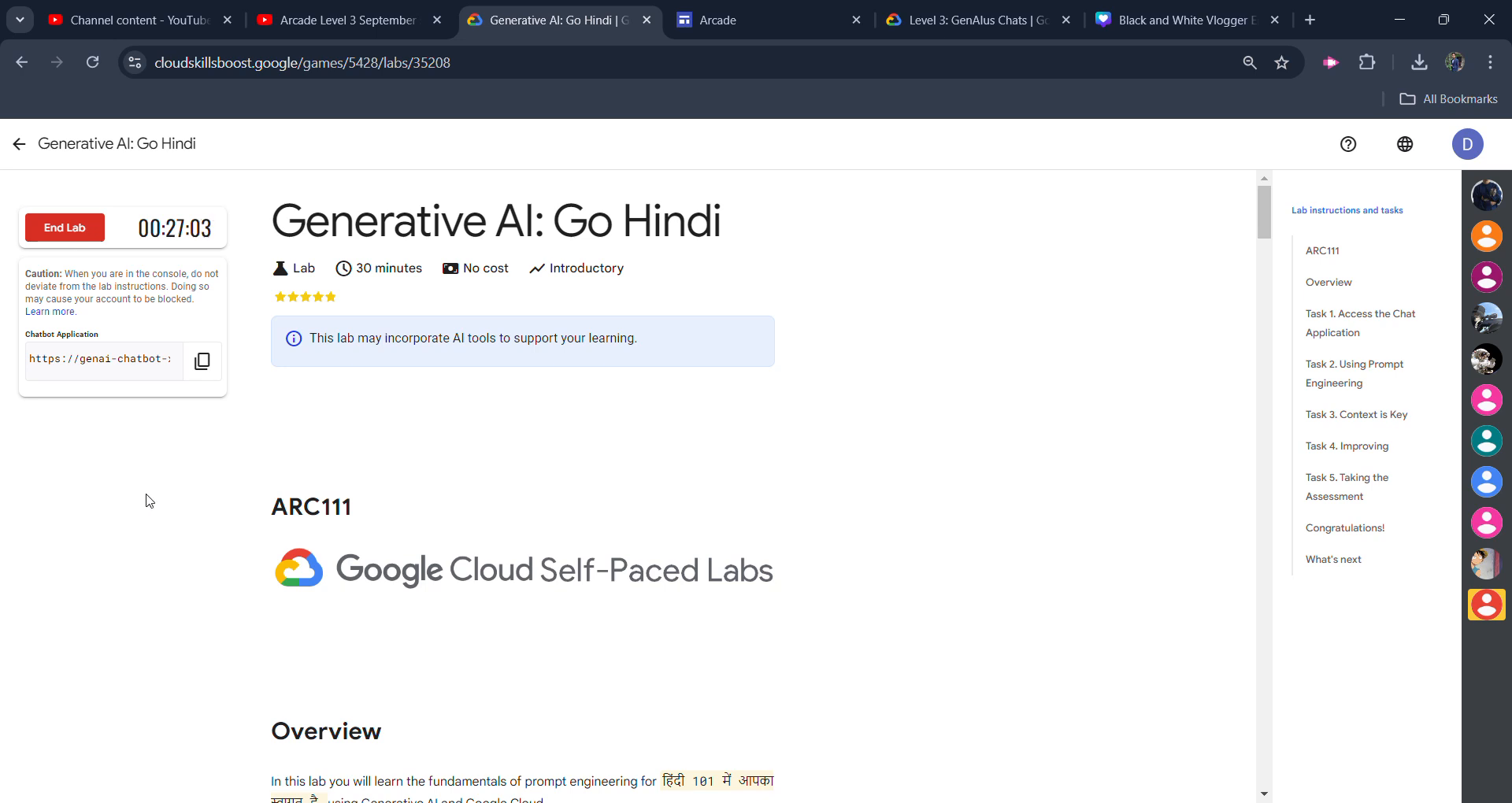
mouse_move(159, 444)
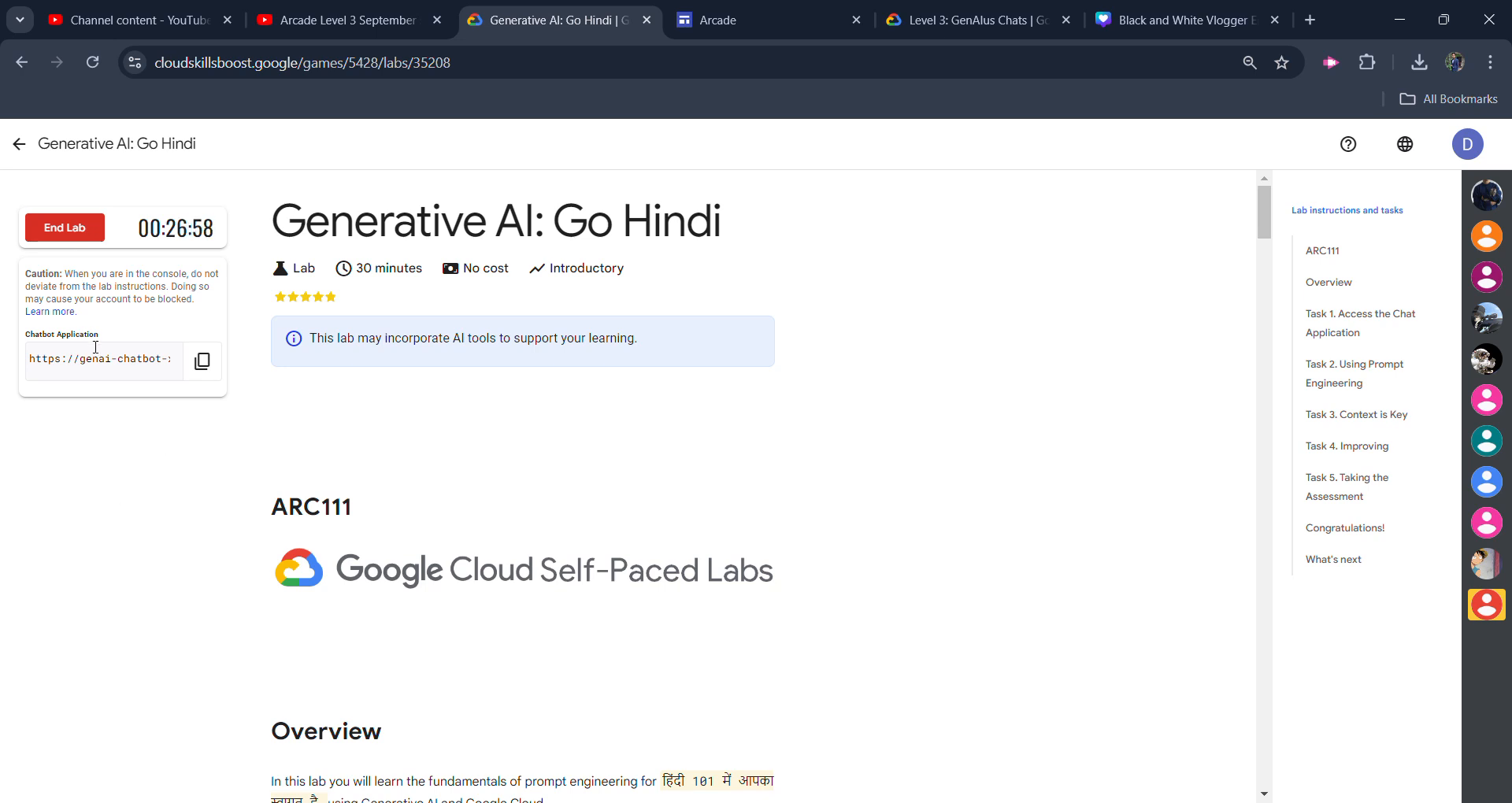
mouse_move(185, 362)
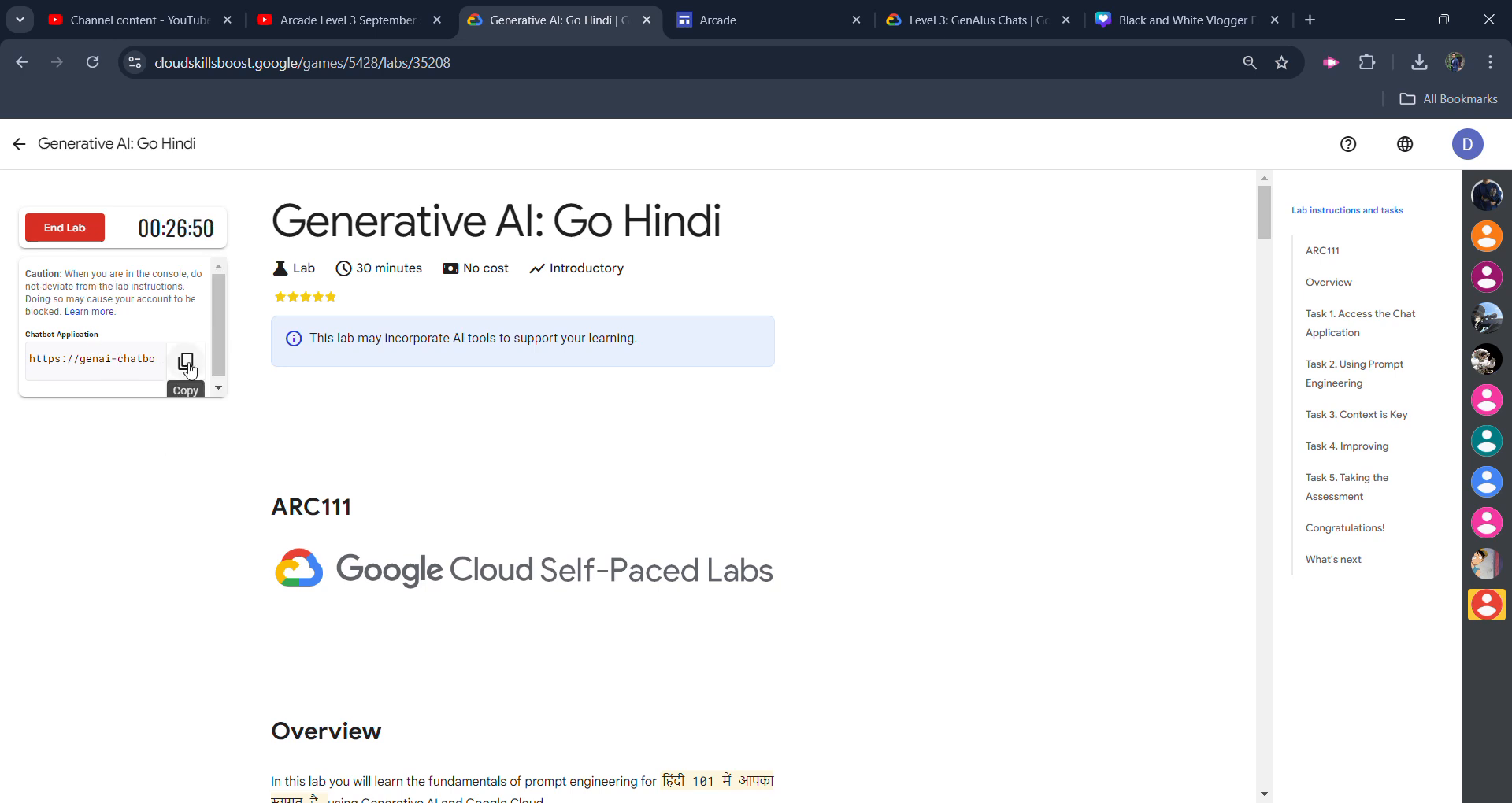
left_click(185, 362)
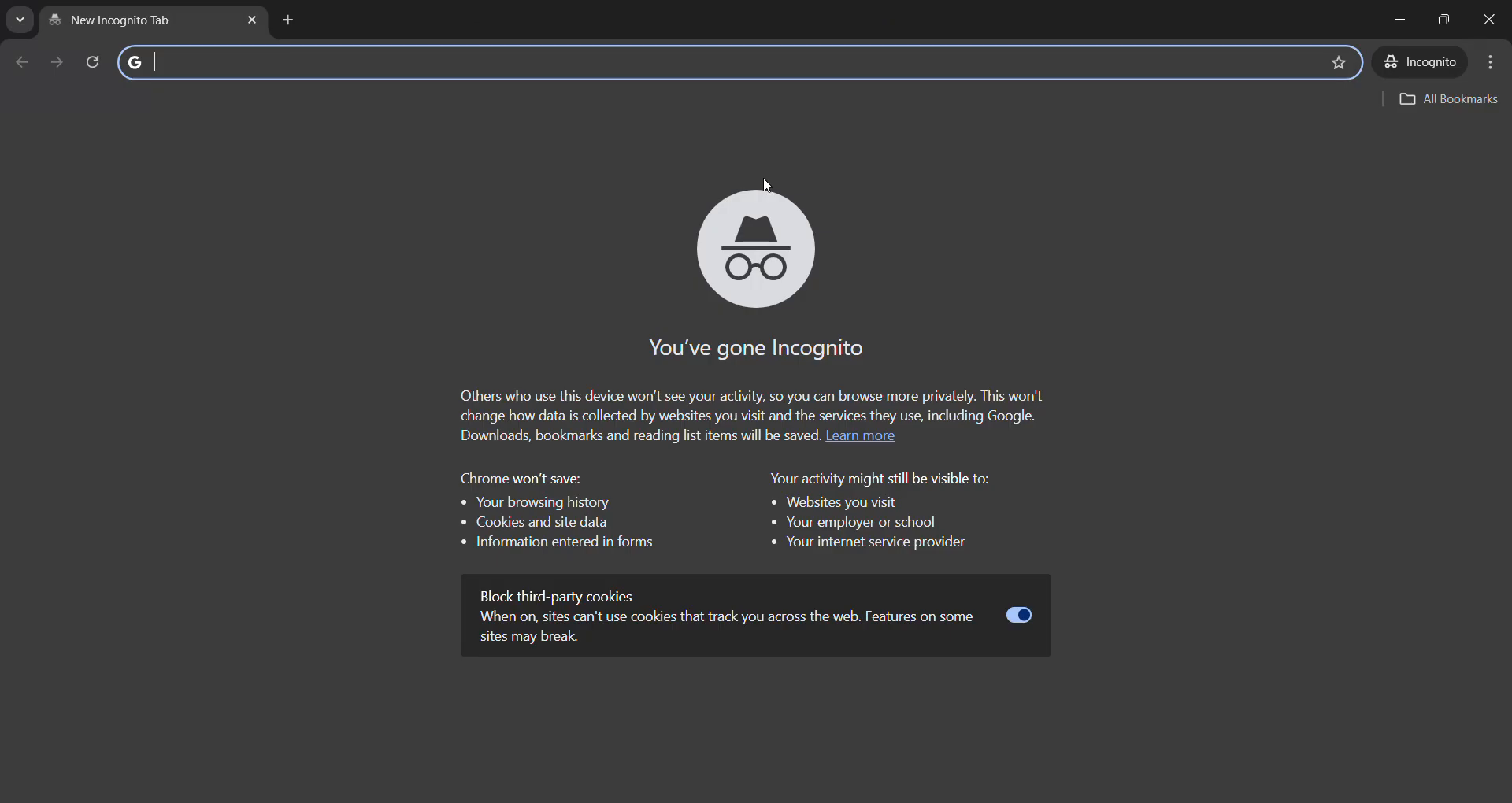
type("https://genai-chatbot-x7tobi5mna-uw.a.run.app")
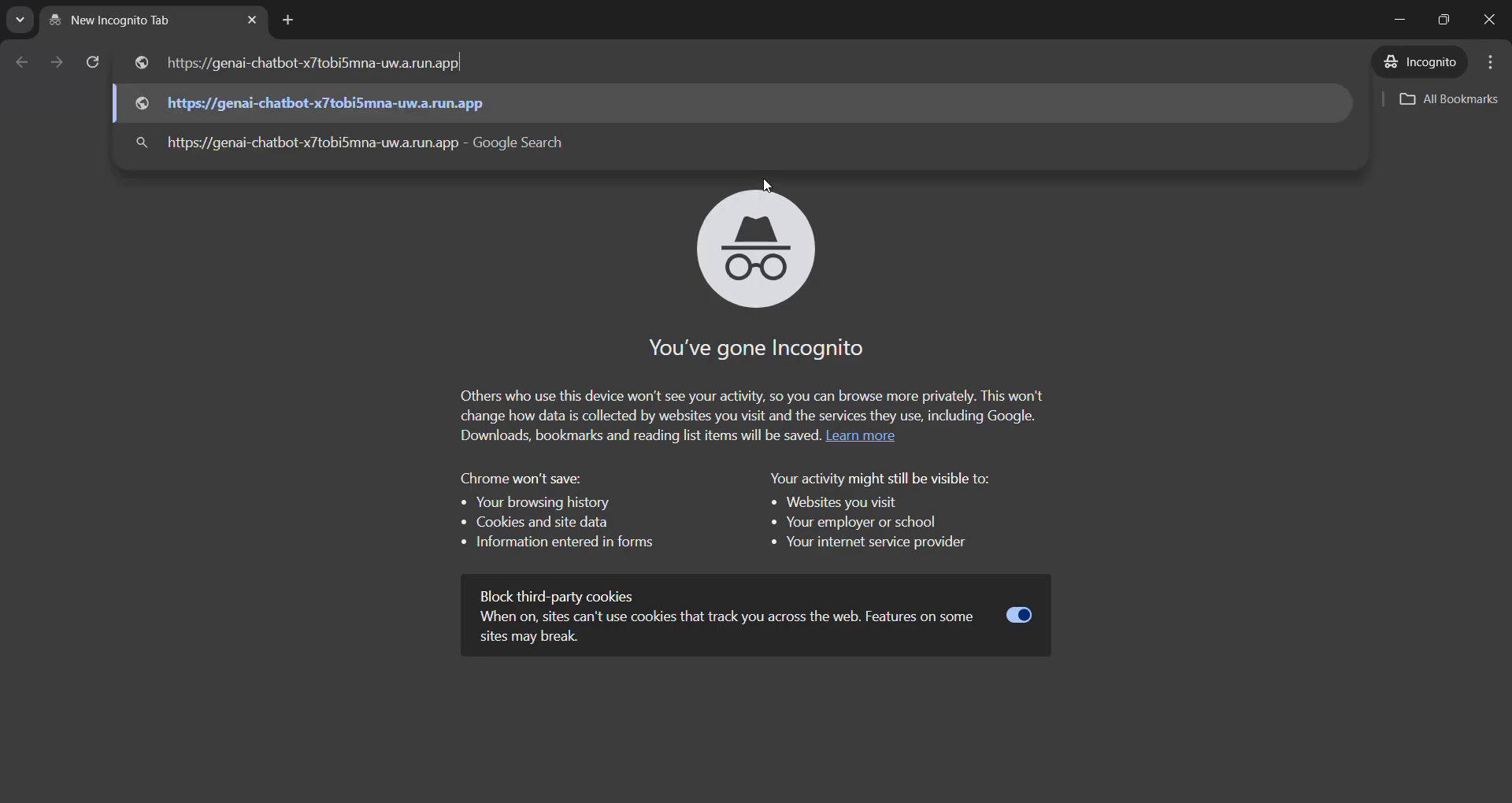
key("Enter")
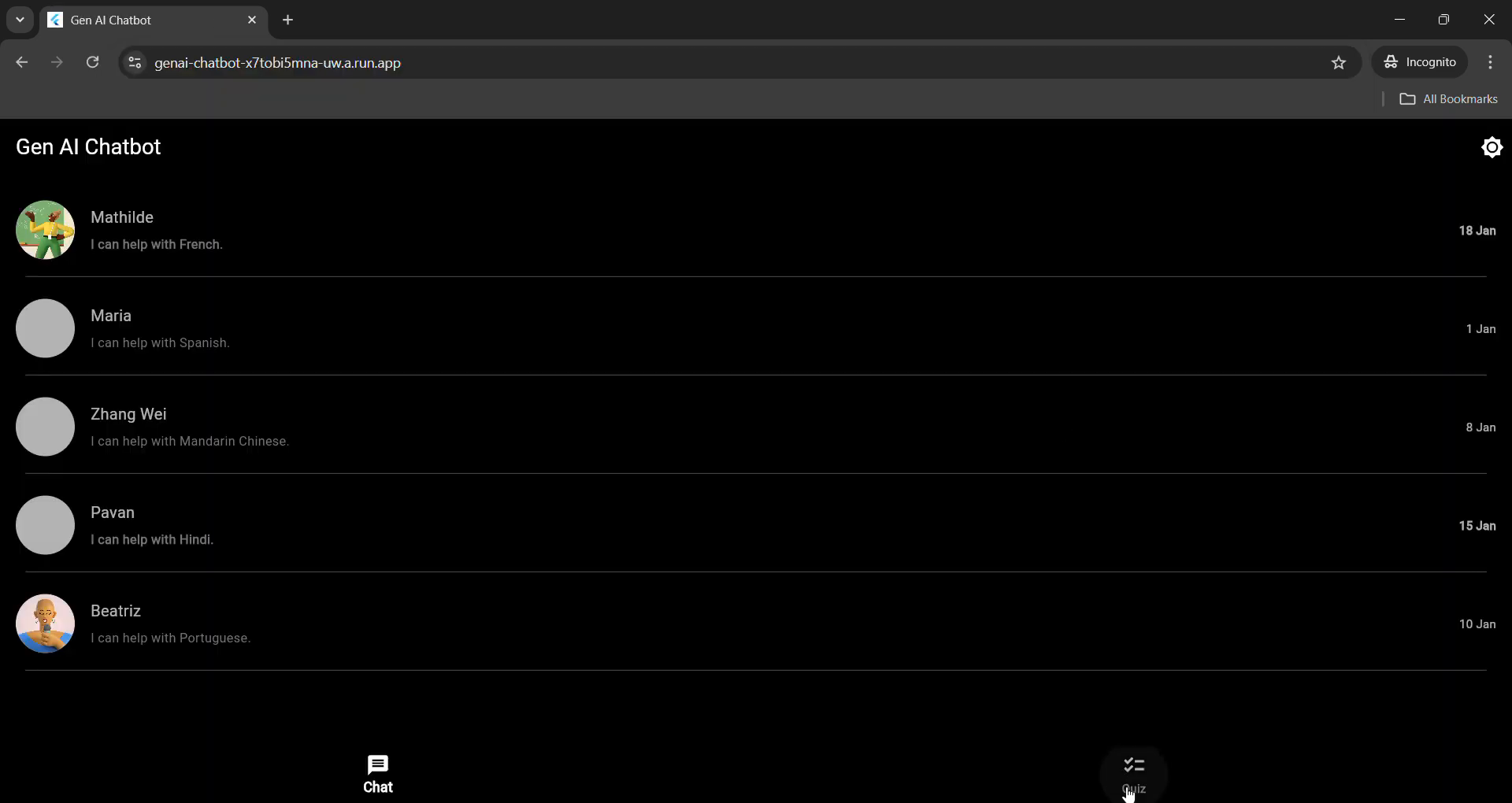
Step: Answer the chatbot quiz with Indian Artists and Raja Ravi Varma, then return to the lab tab
left_click(1133, 772)
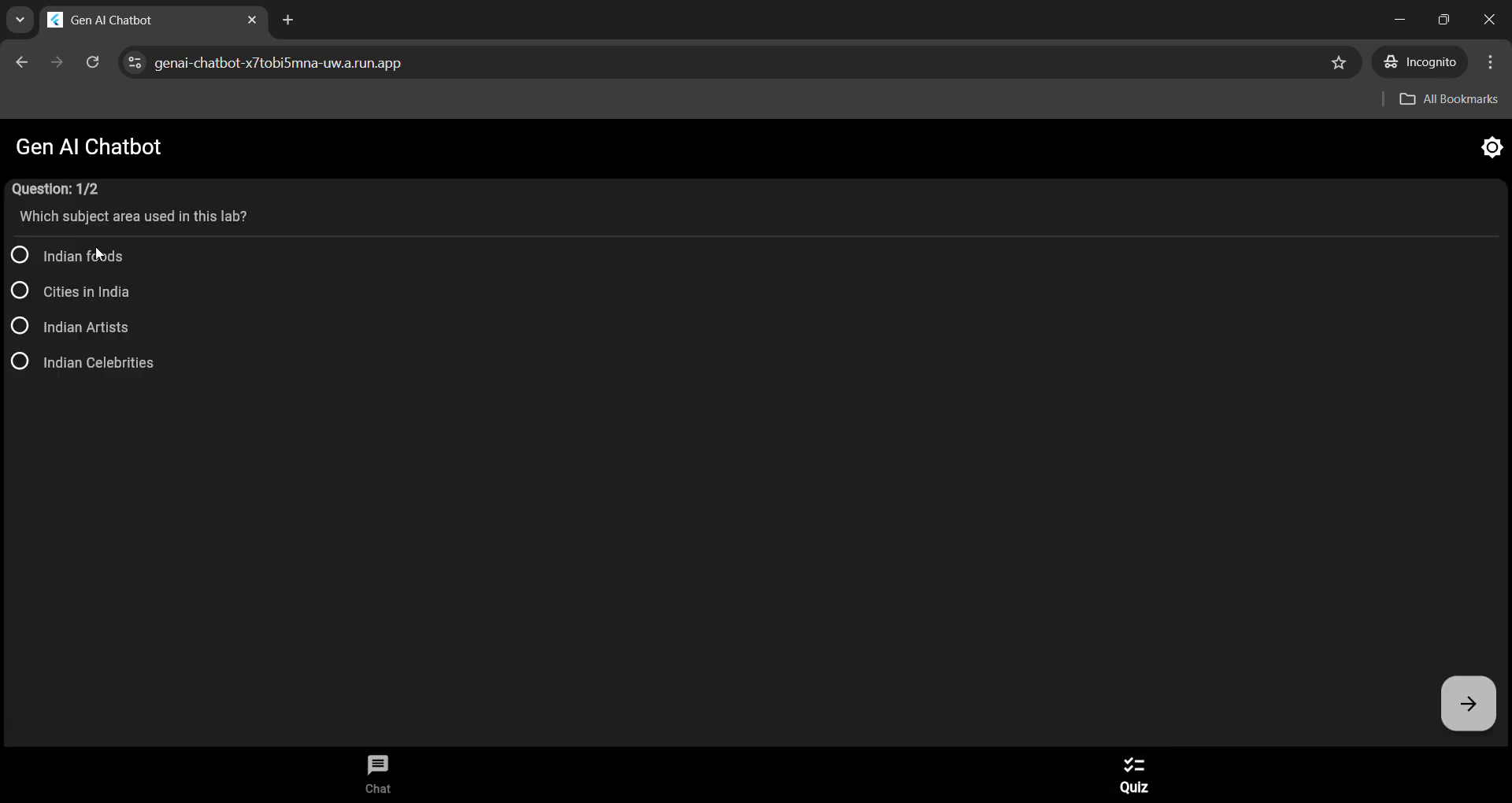
left_click(19, 327)
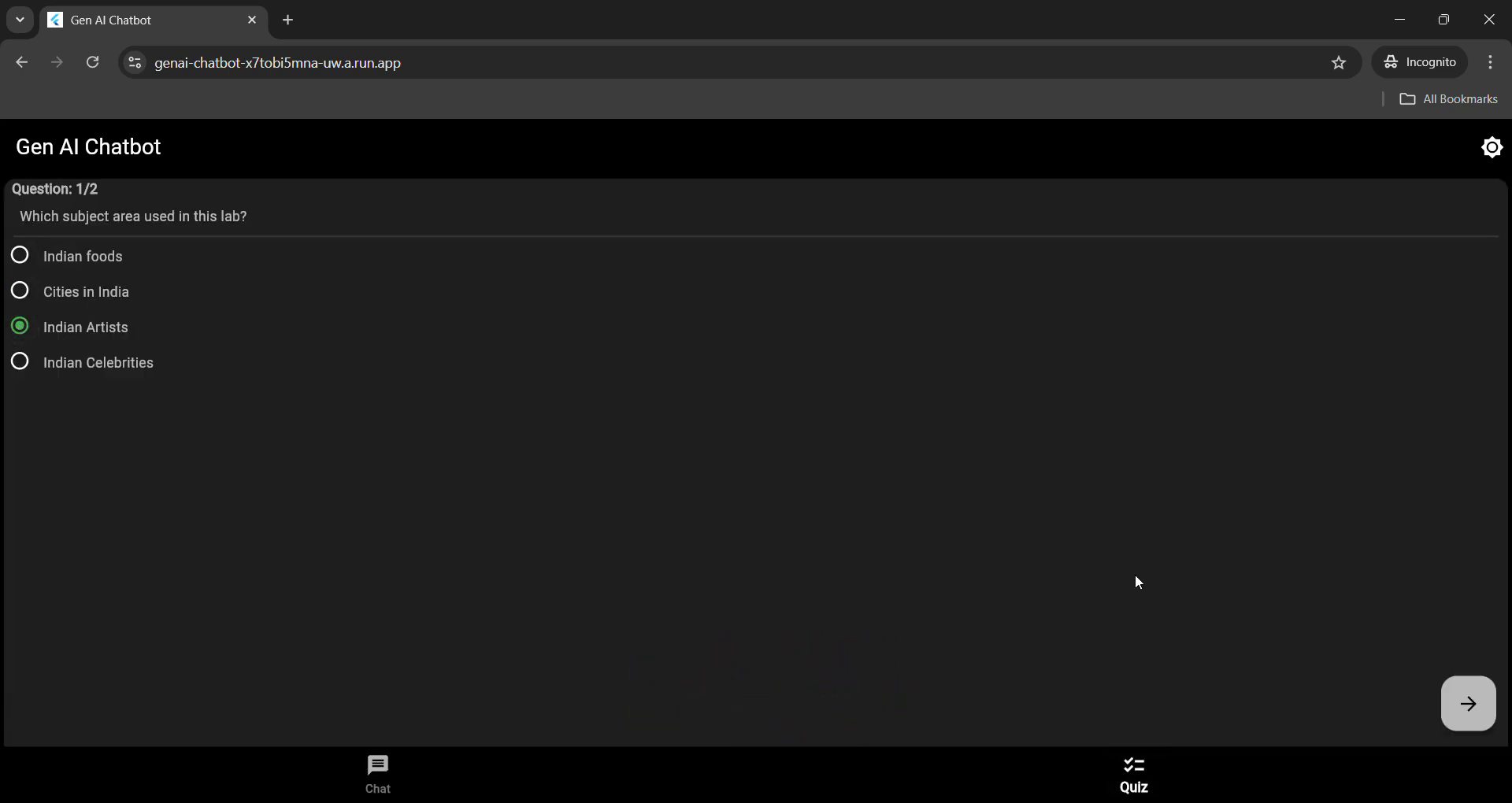
left_click(1468, 703)
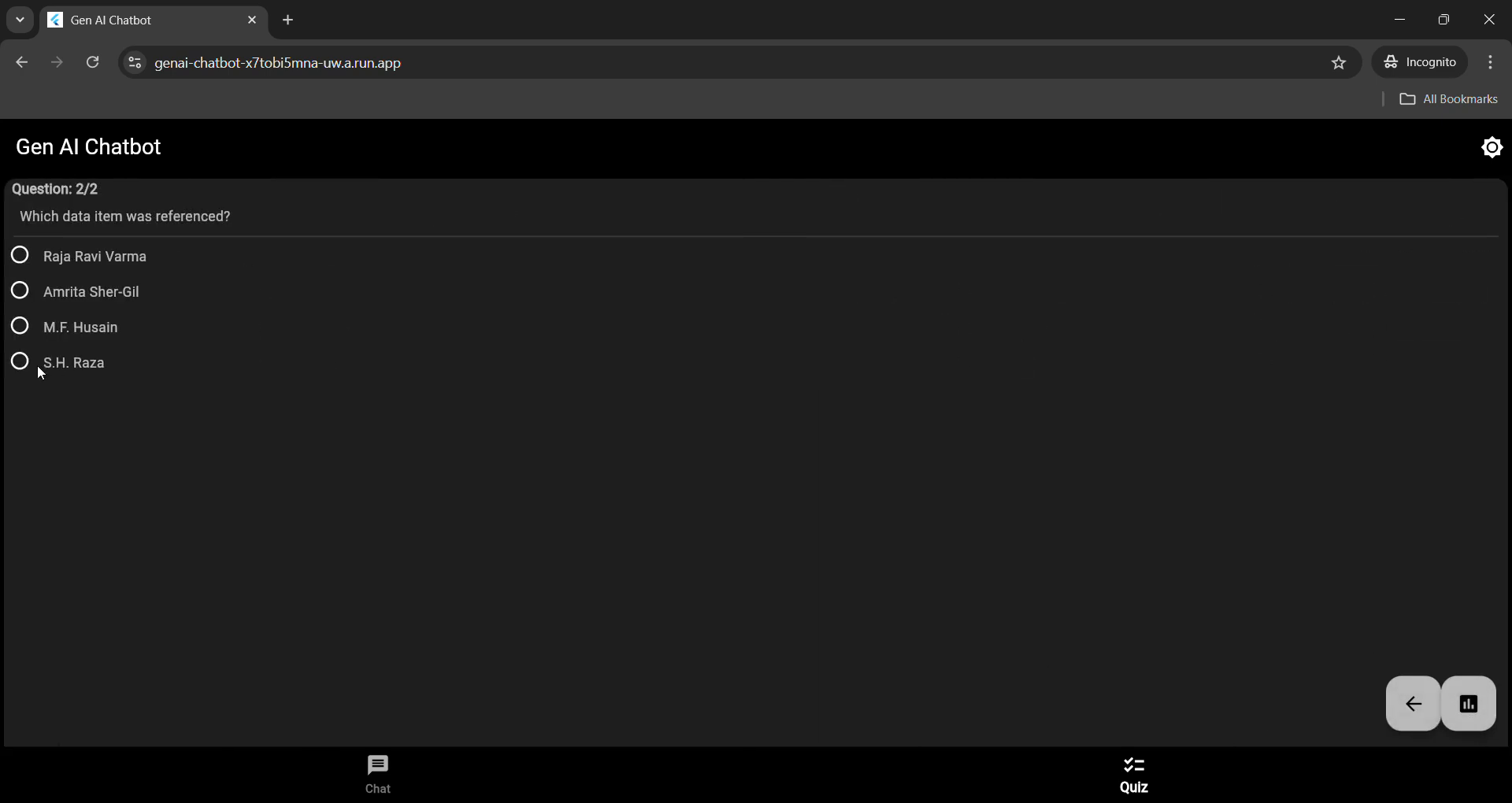
left_click(18, 256)
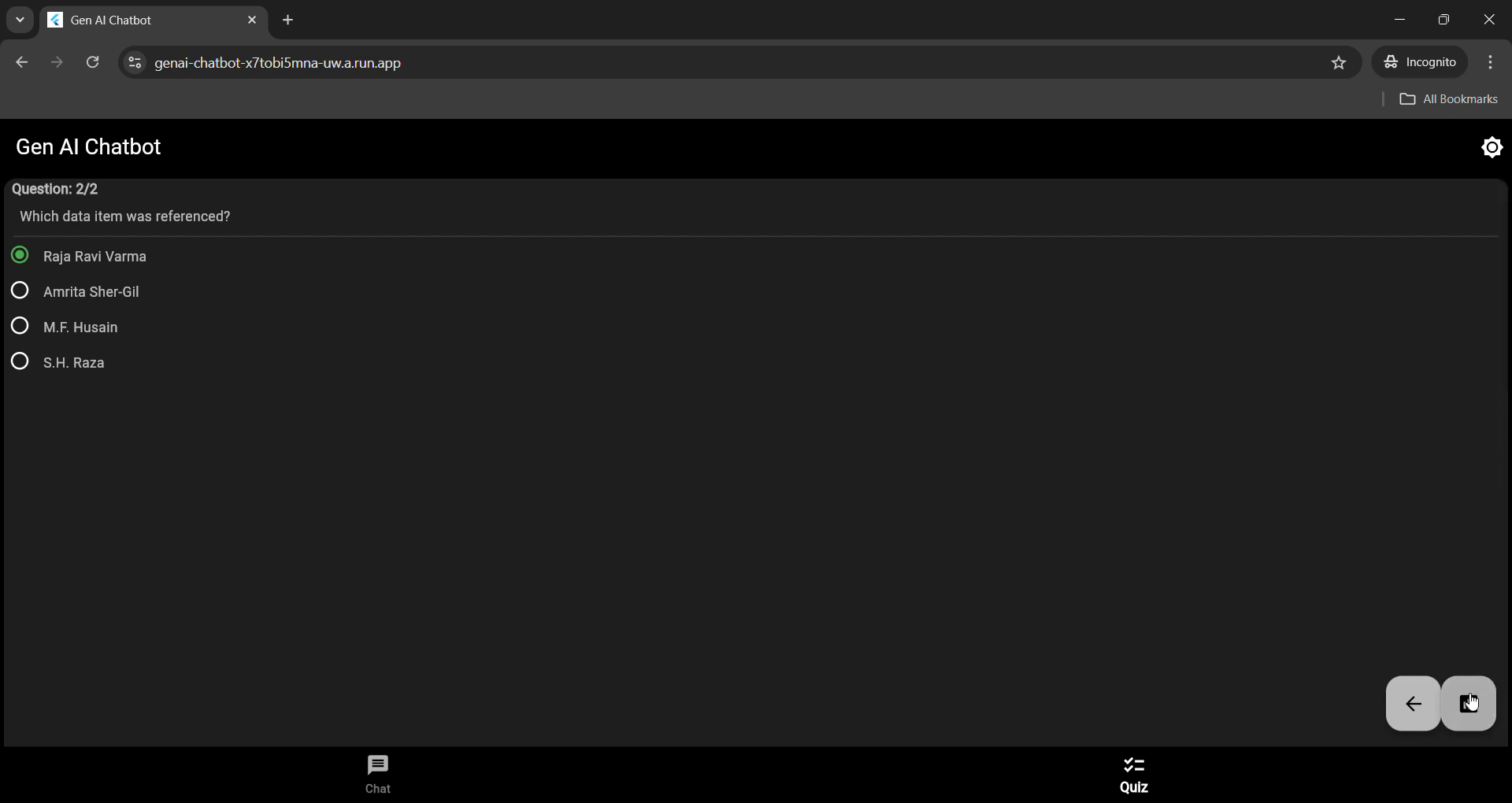
left_click(1467, 703)
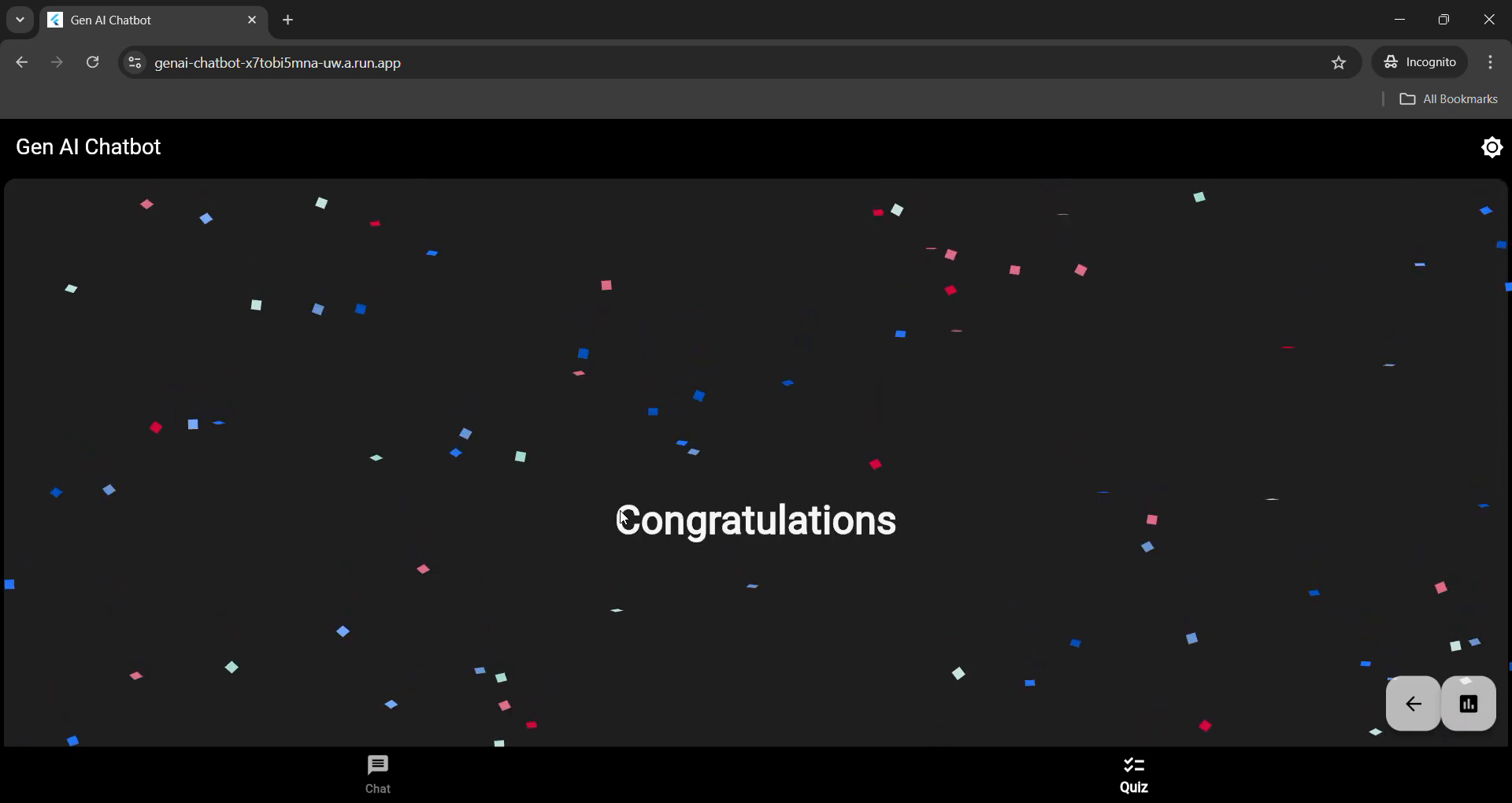
mouse_move(431, 470)
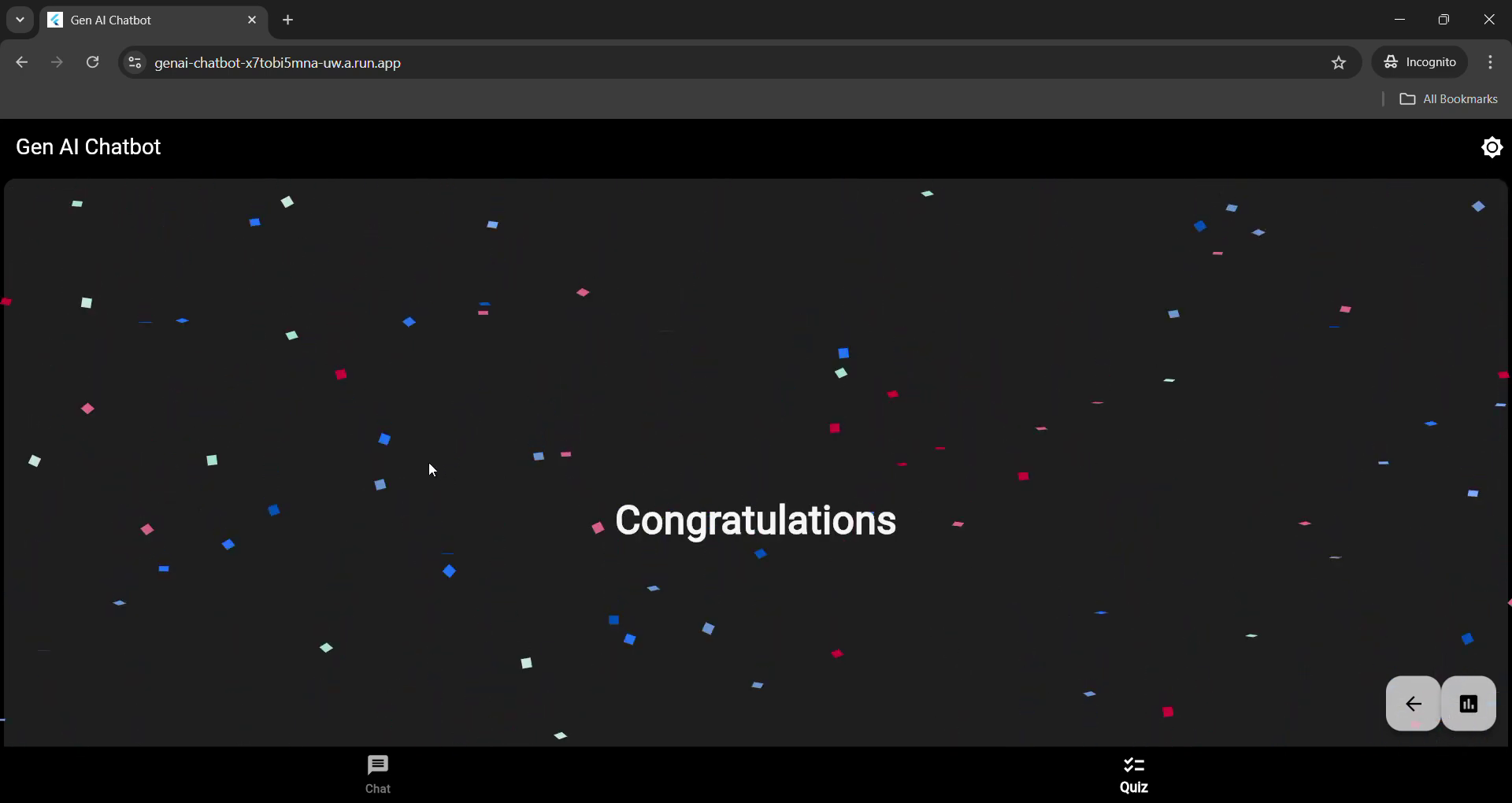
mouse_move(453, 479)
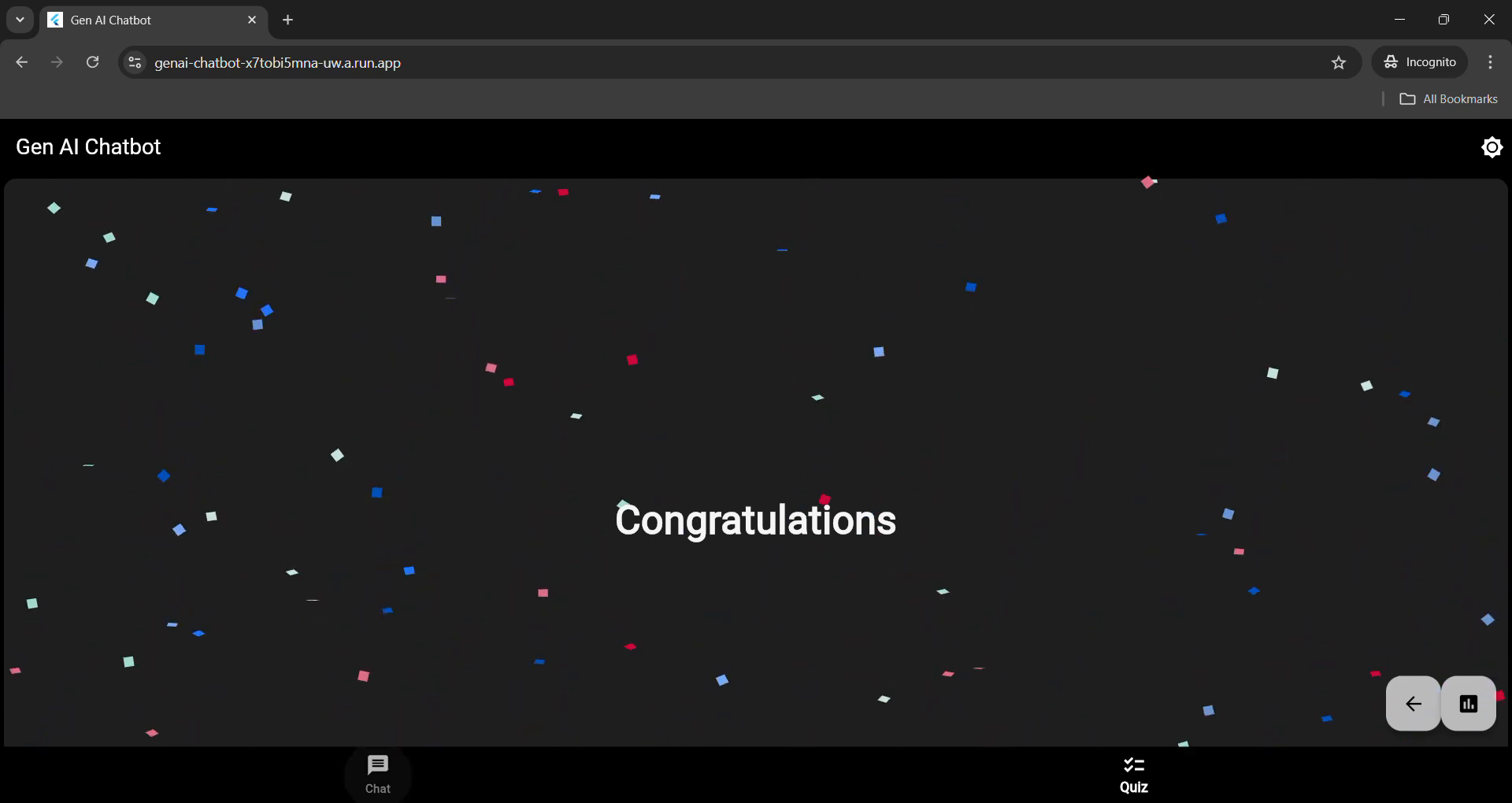
left_click(551, 20)
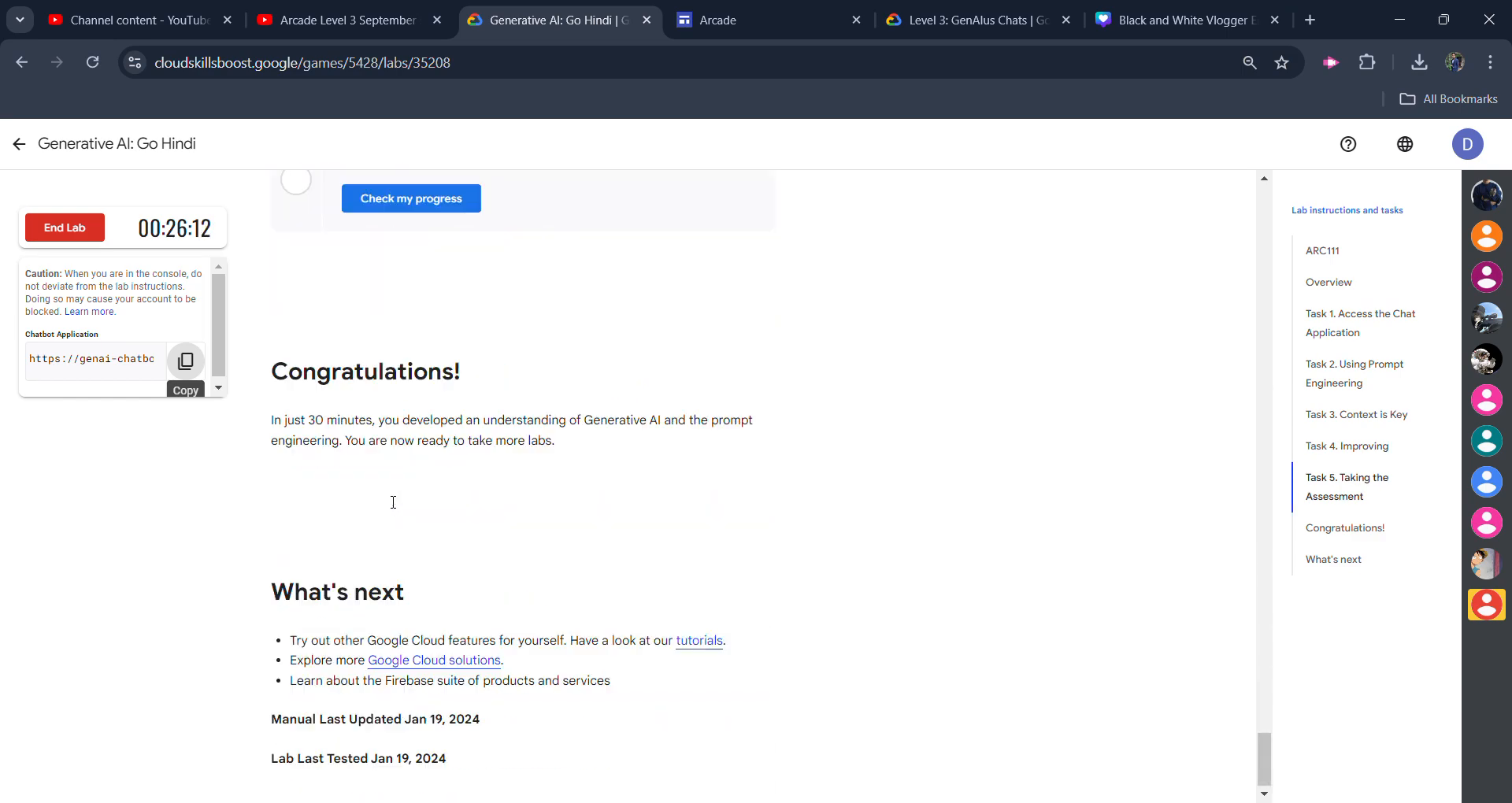
Step: Recheck quiz assessment progress until Assessment Completed shows, then begin ending the lab
scroll("up", 3)
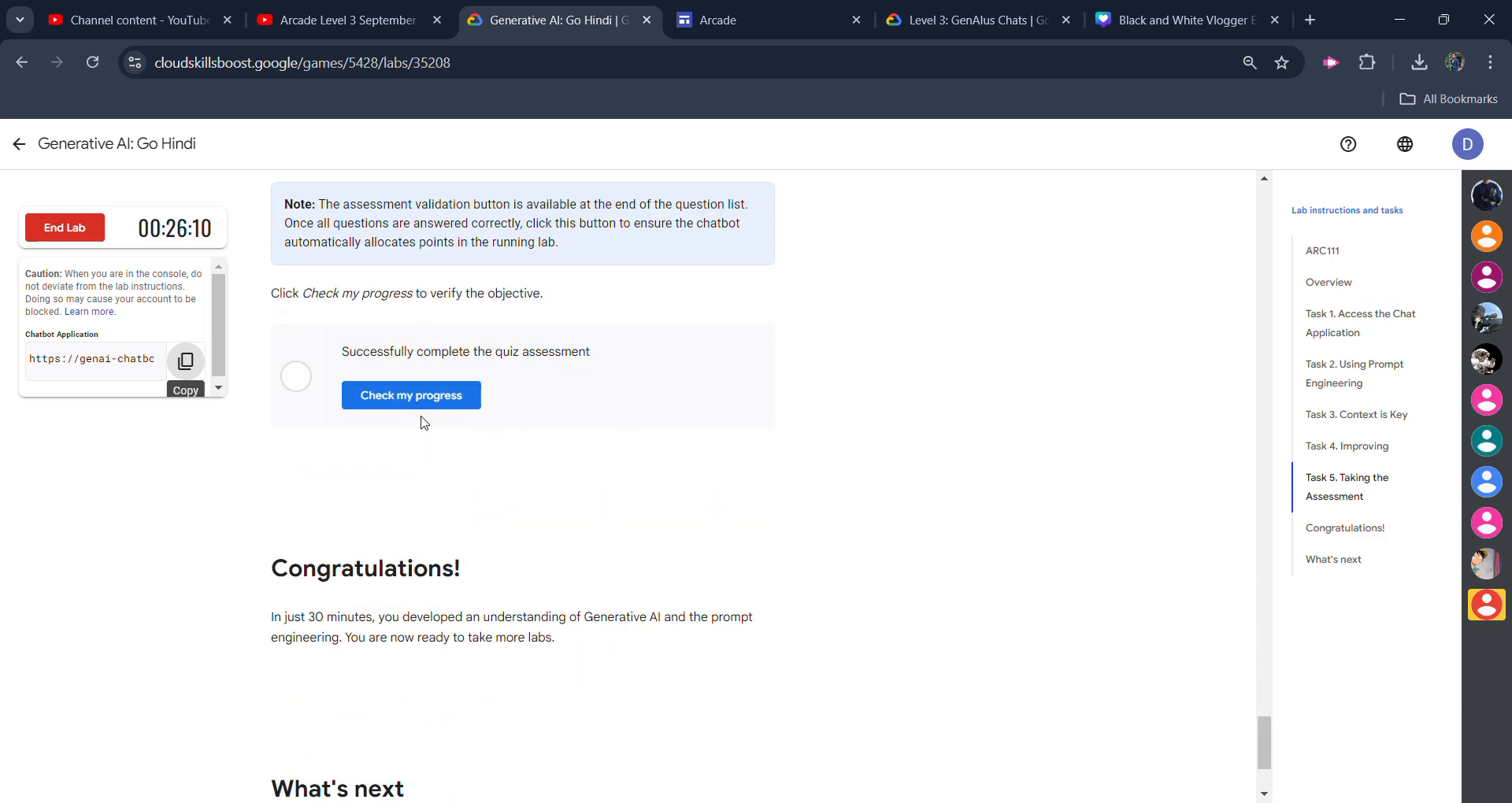
left_click(411, 396)
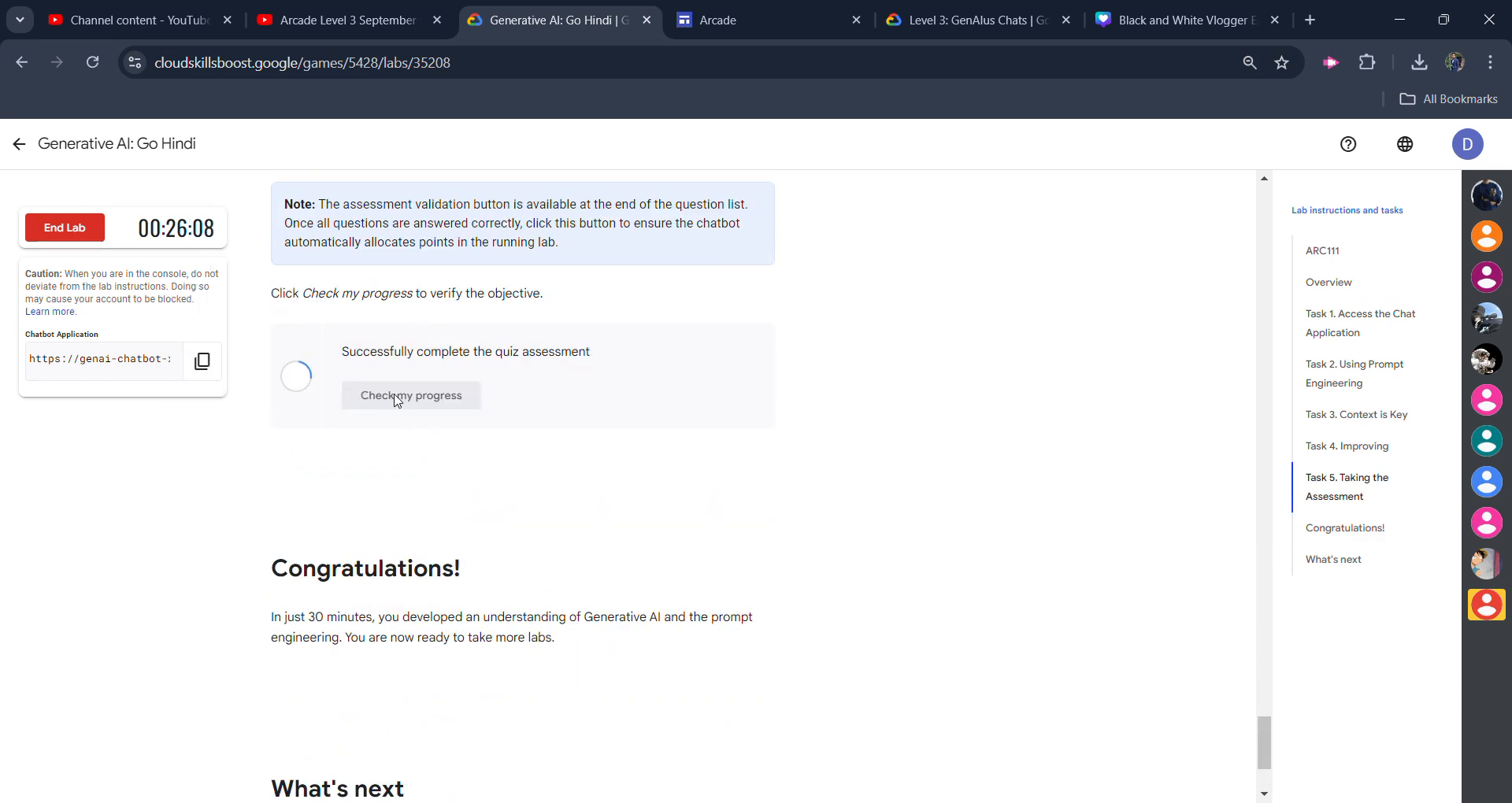
left_click(411, 395)
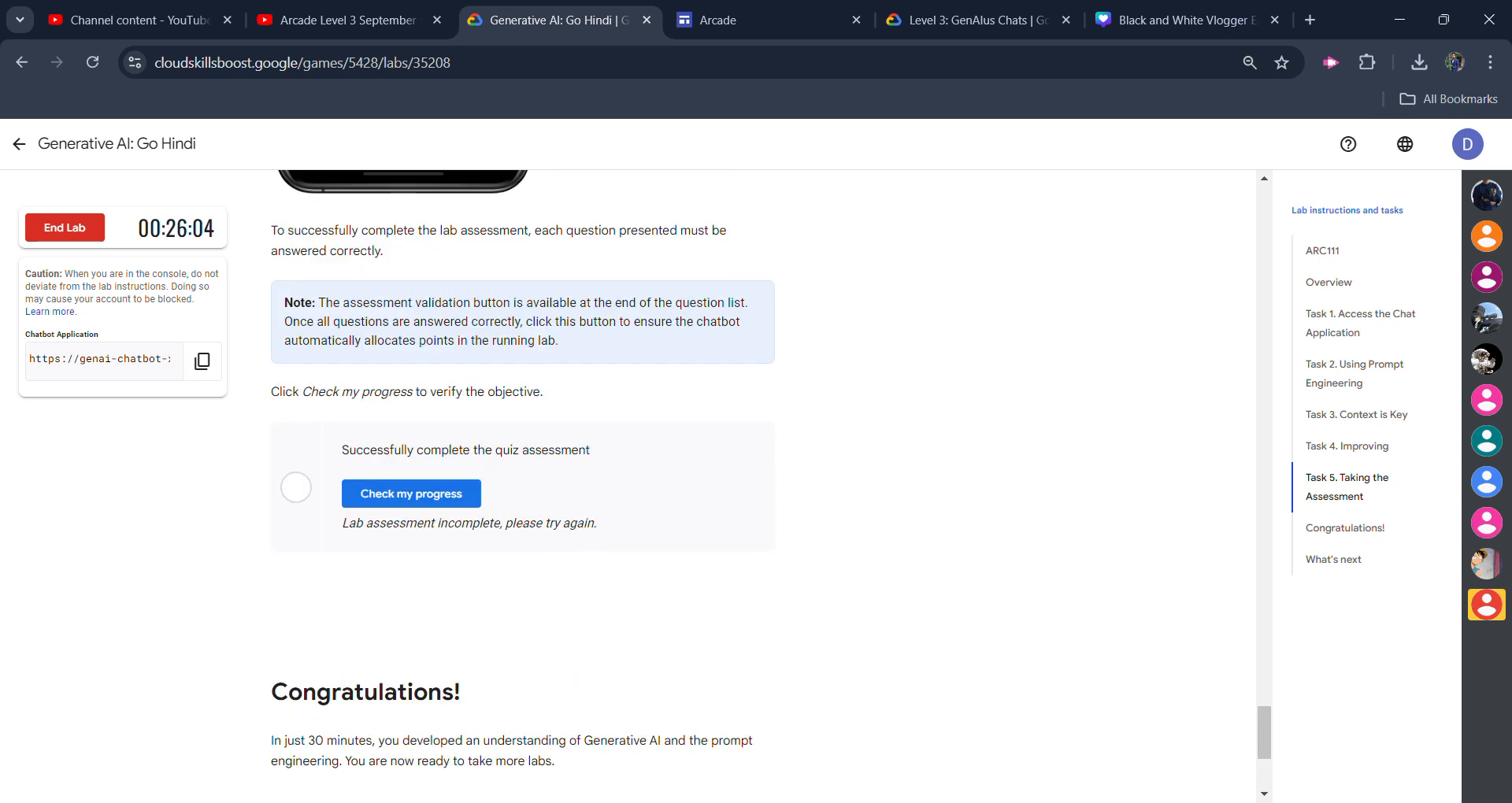
mouse_move(500, 522)
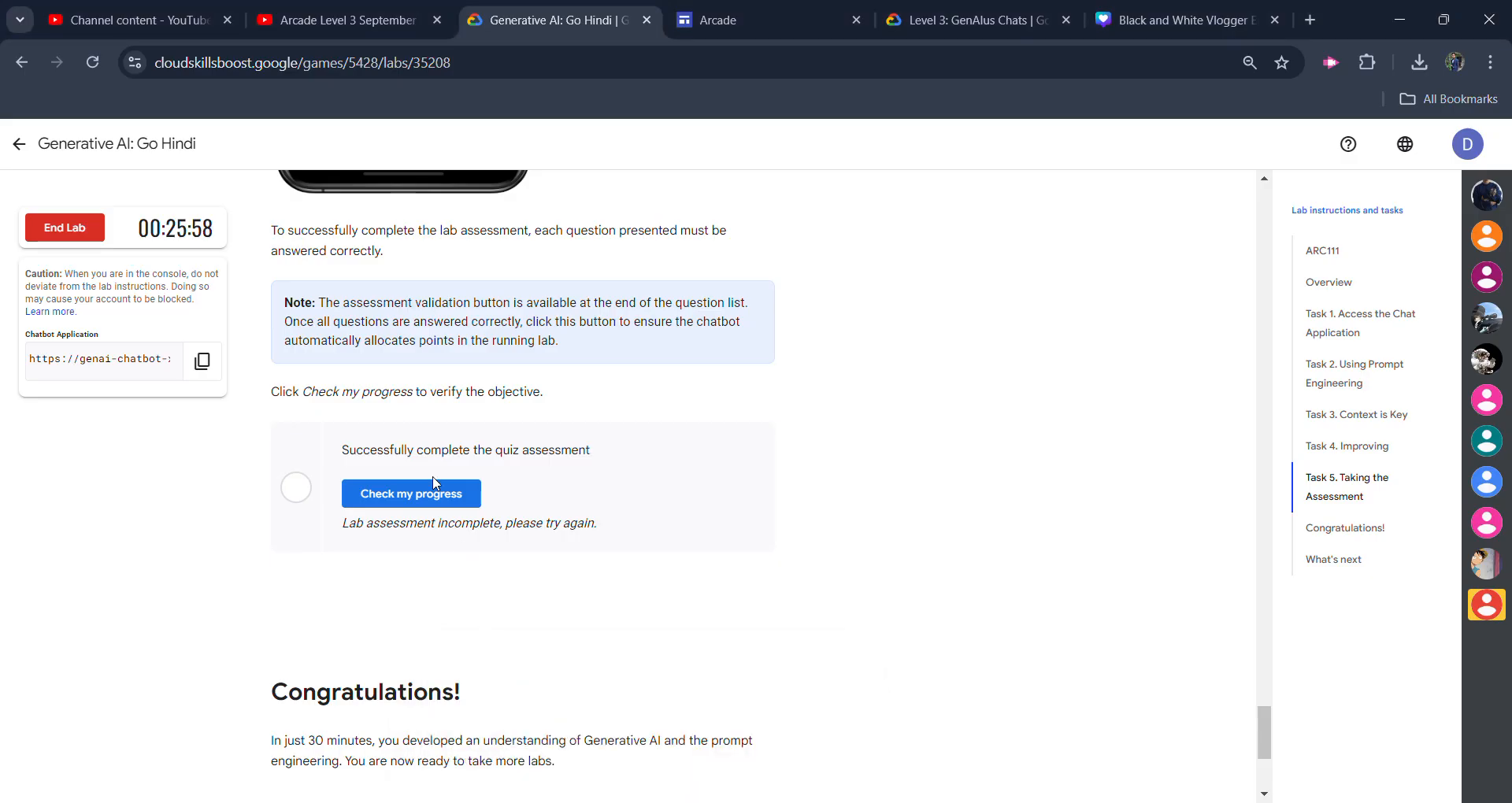
left_click(411, 494)
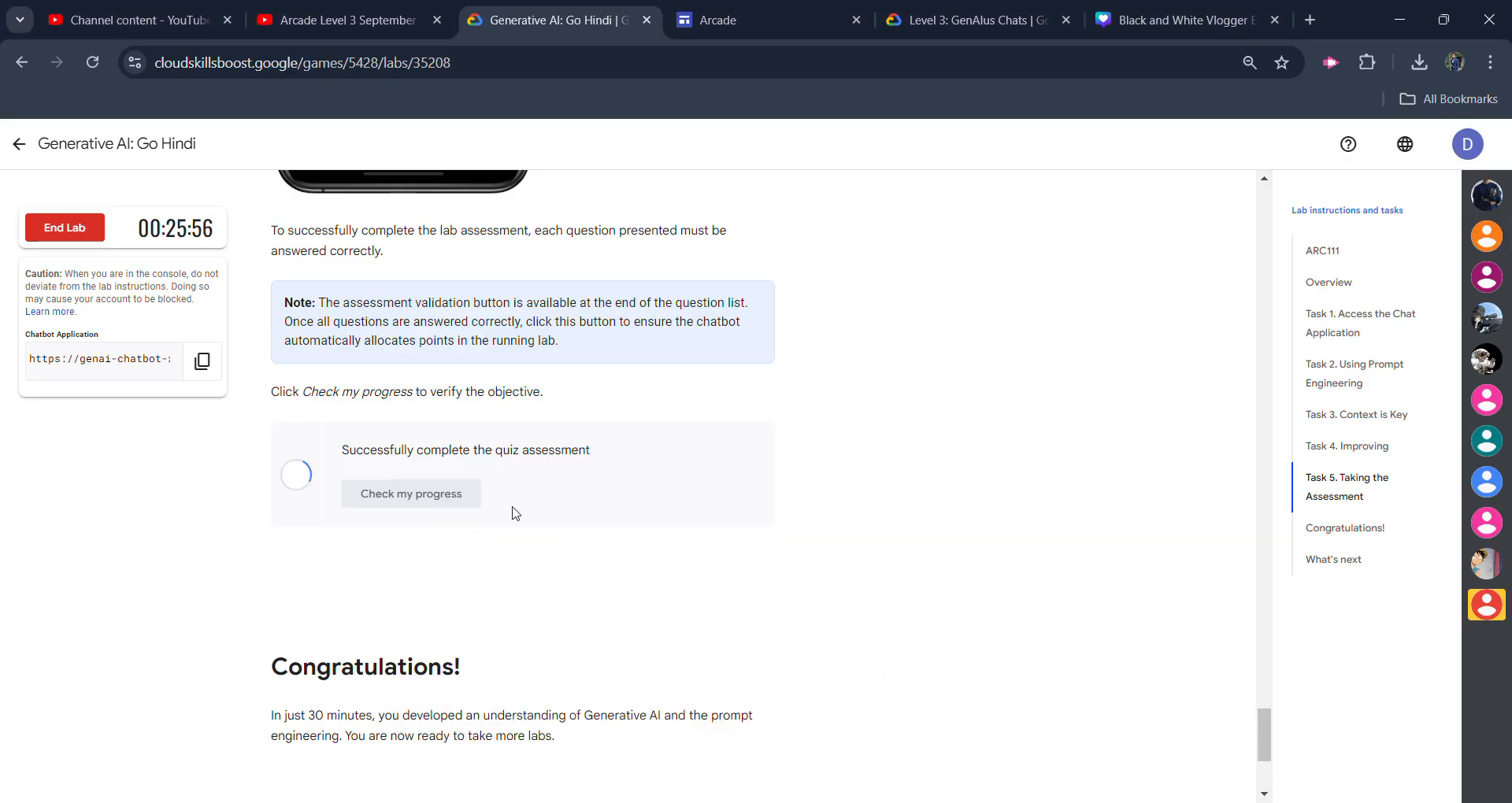
left_click(411, 494)
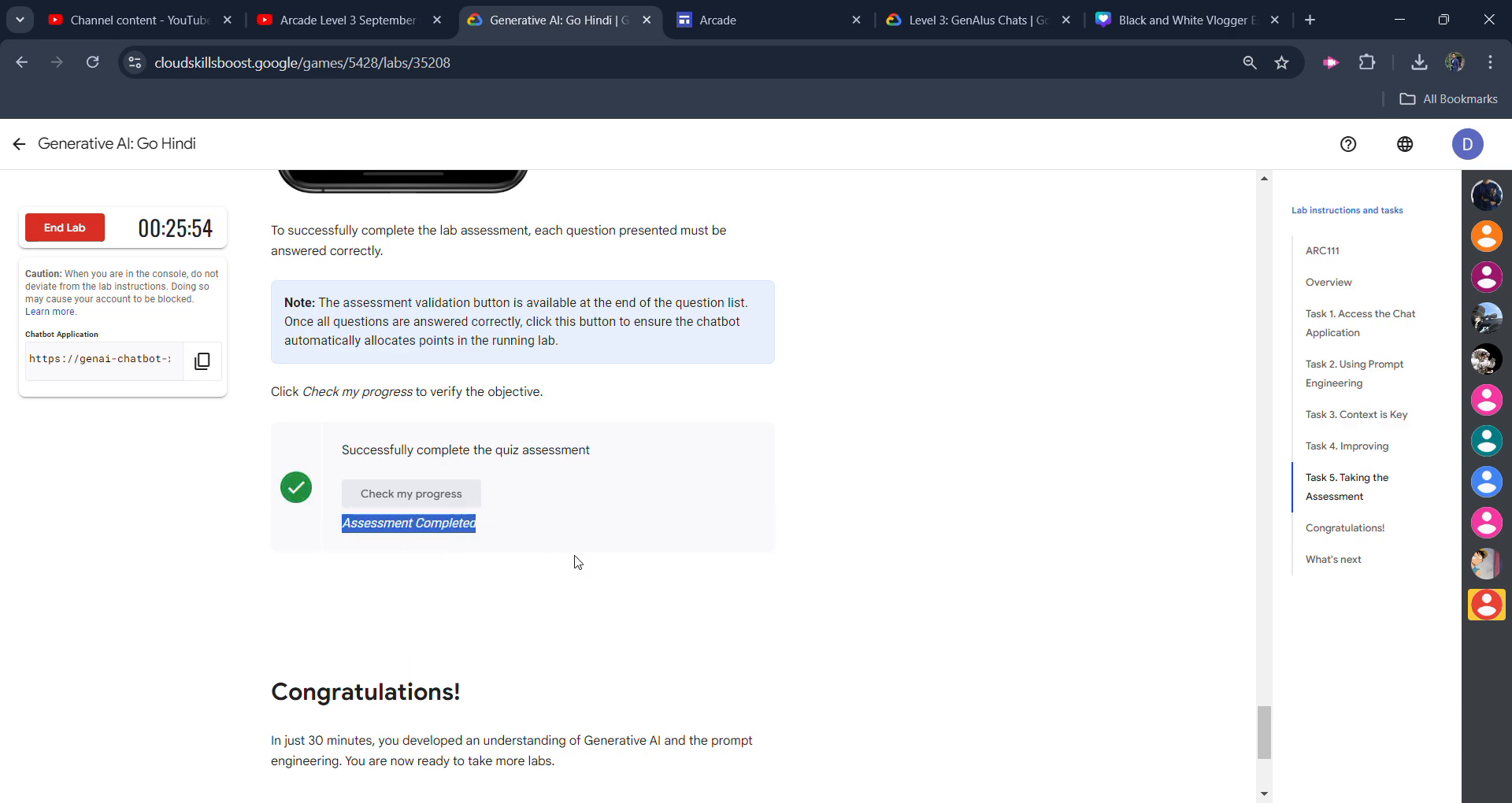
left_click(64, 228)
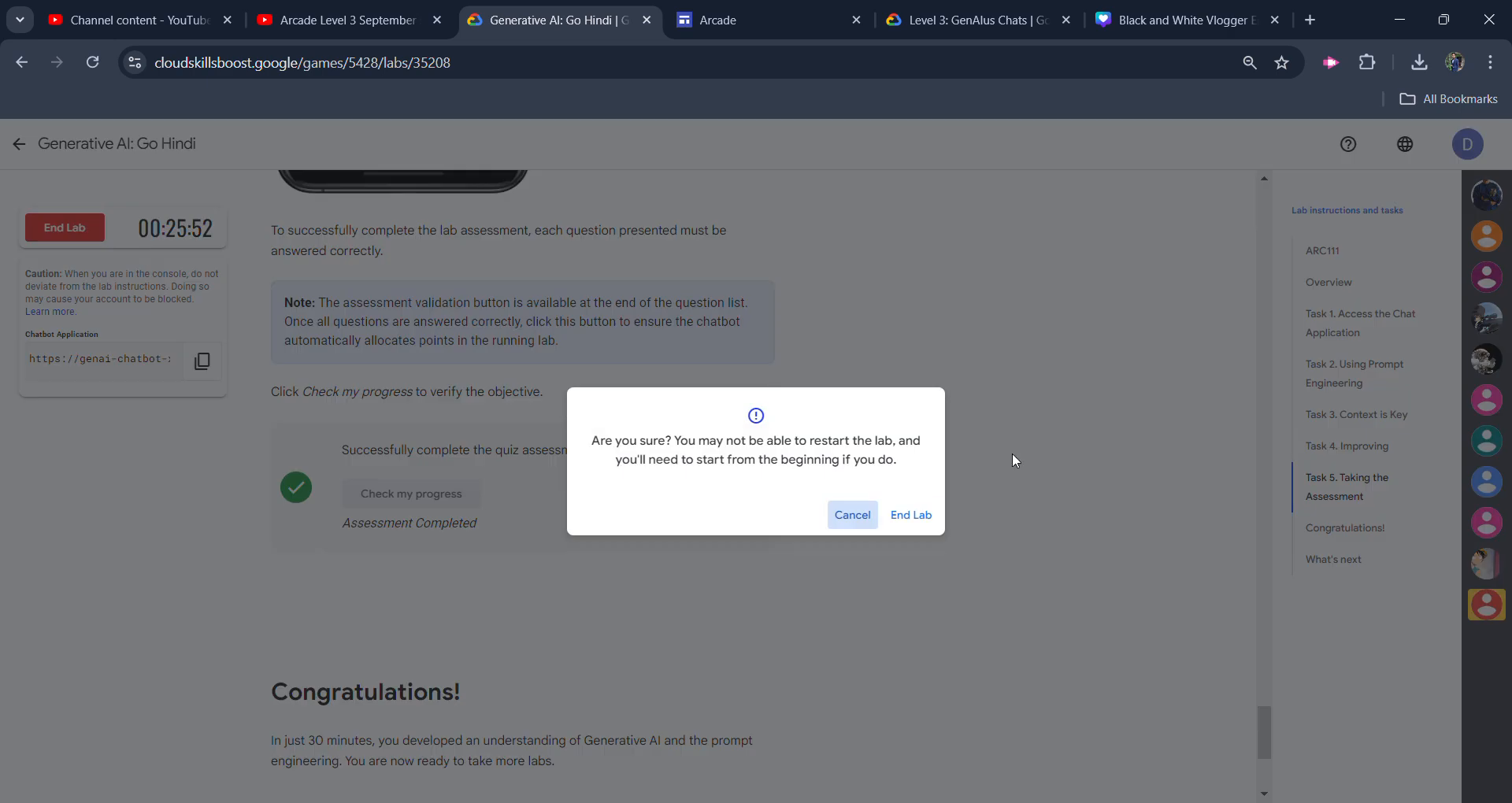
Step: Confirm End Lab and reopen the Generative AI: Go Hindi page from the module list
left_click(910, 515)
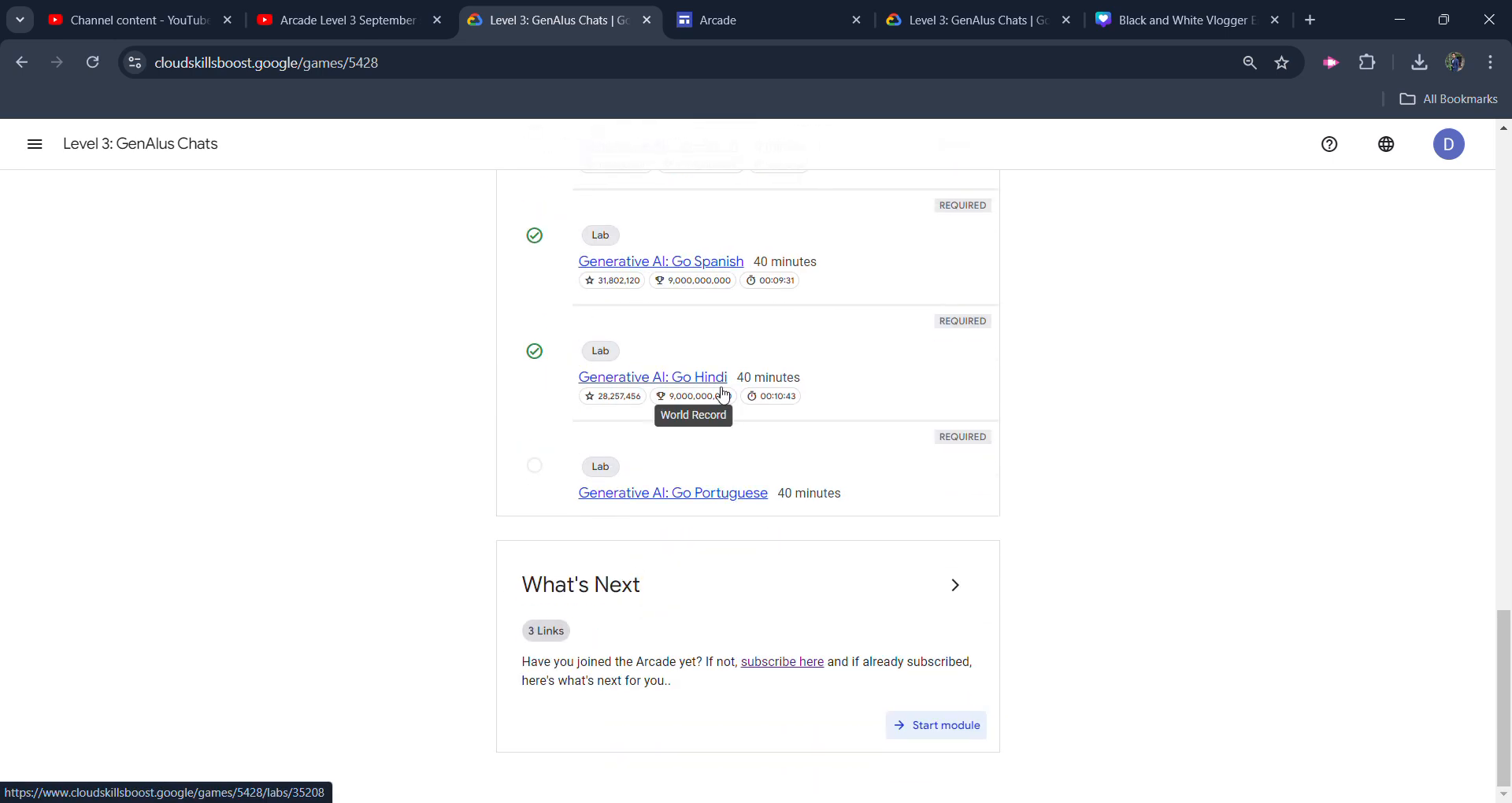
left_click(653, 377)
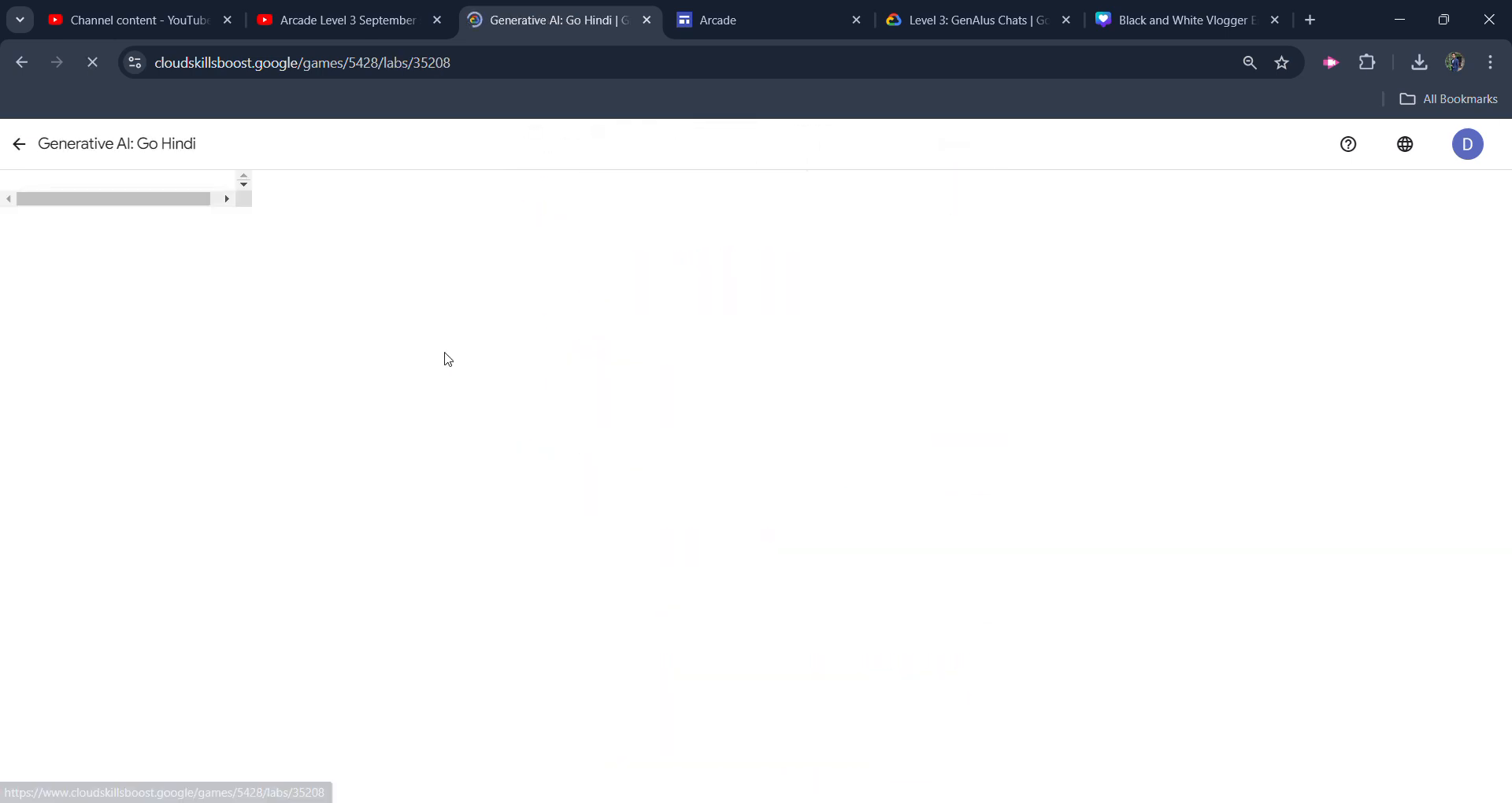